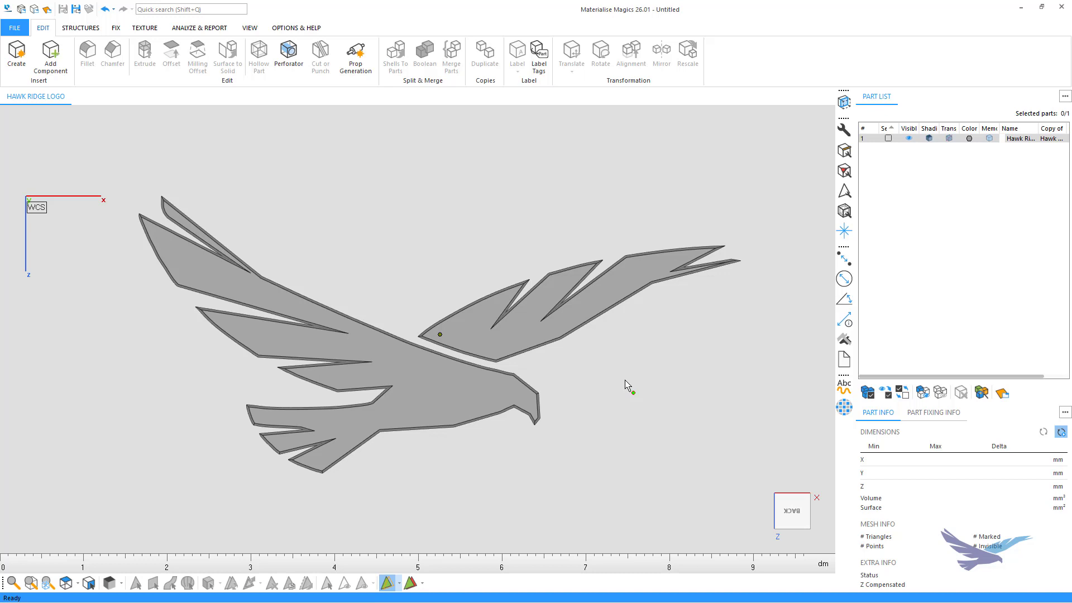
{"action": "mouse_move", "coordinate": [616, 398]}
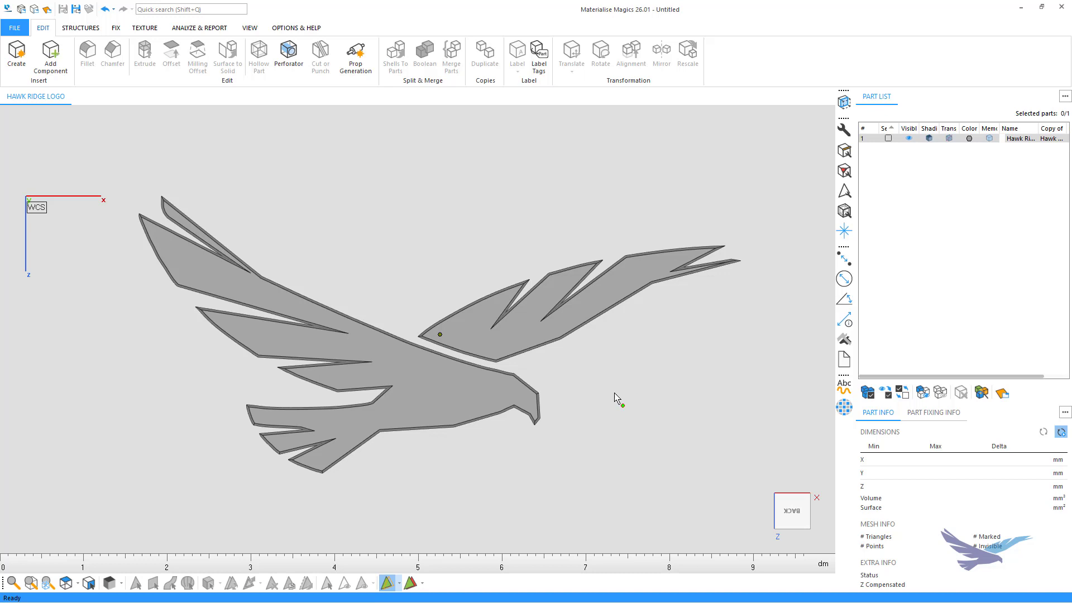
Select the hawk logo part to see its dimensions, volume and surface area.
{"action": "left_click", "coordinate": [402, 408]}
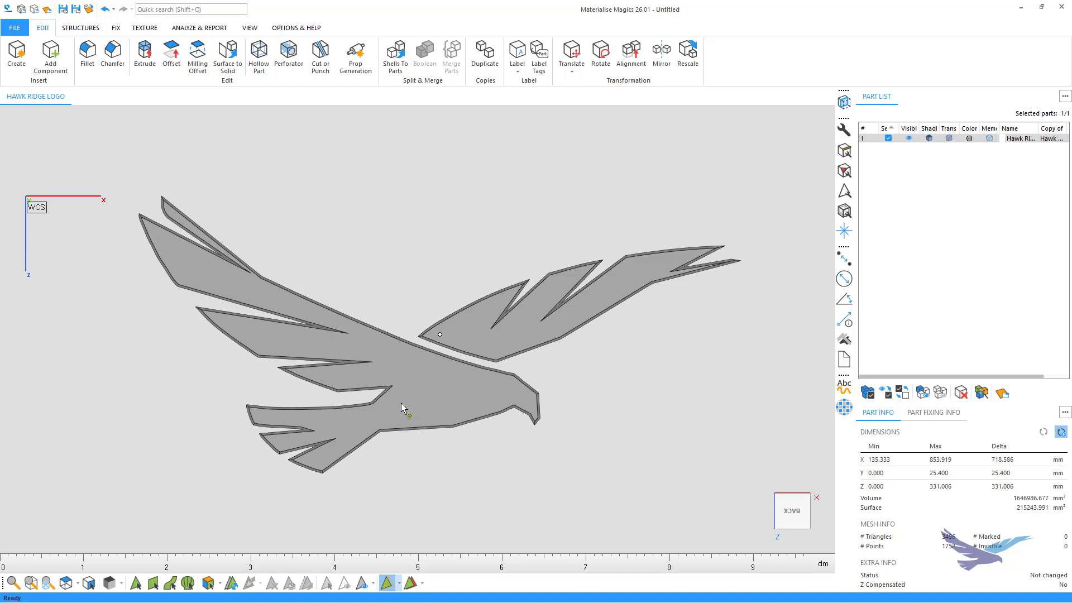
{"action": "mouse_move", "coordinate": [393, 429]}
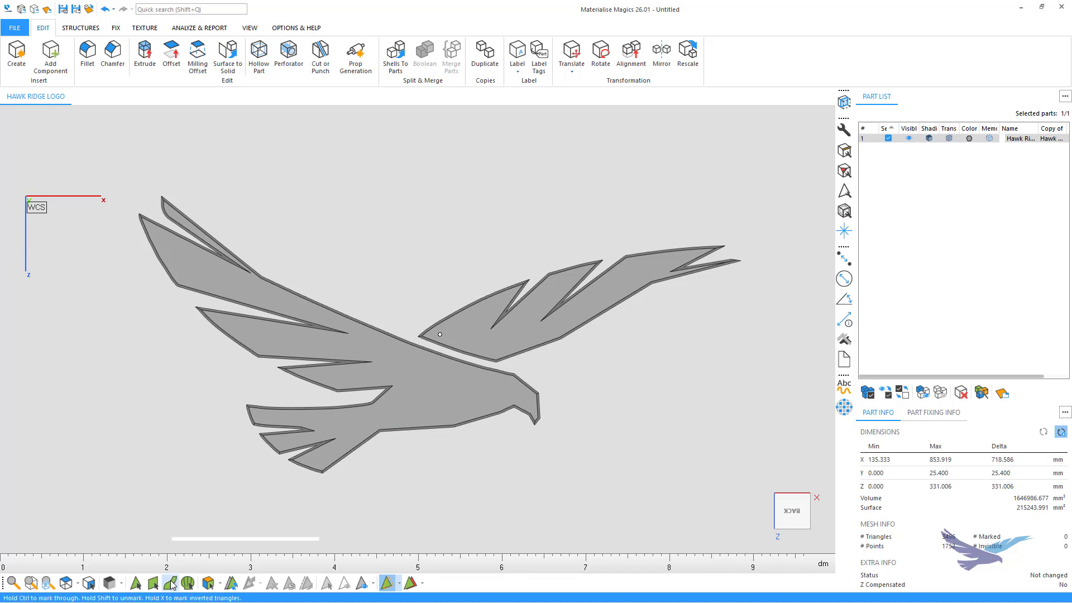
Mark the hawk logo's shell (514 triangles) and show the structure generation tools.
{"action": "left_click", "coordinate": [173, 582]}
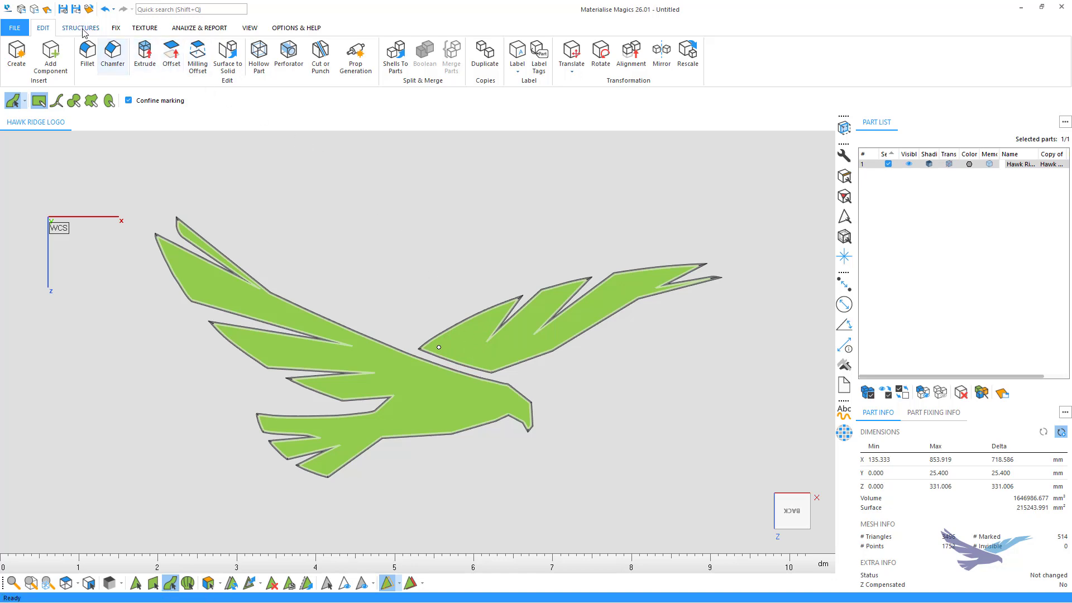
{"action": "left_click", "coordinate": [80, 28]}
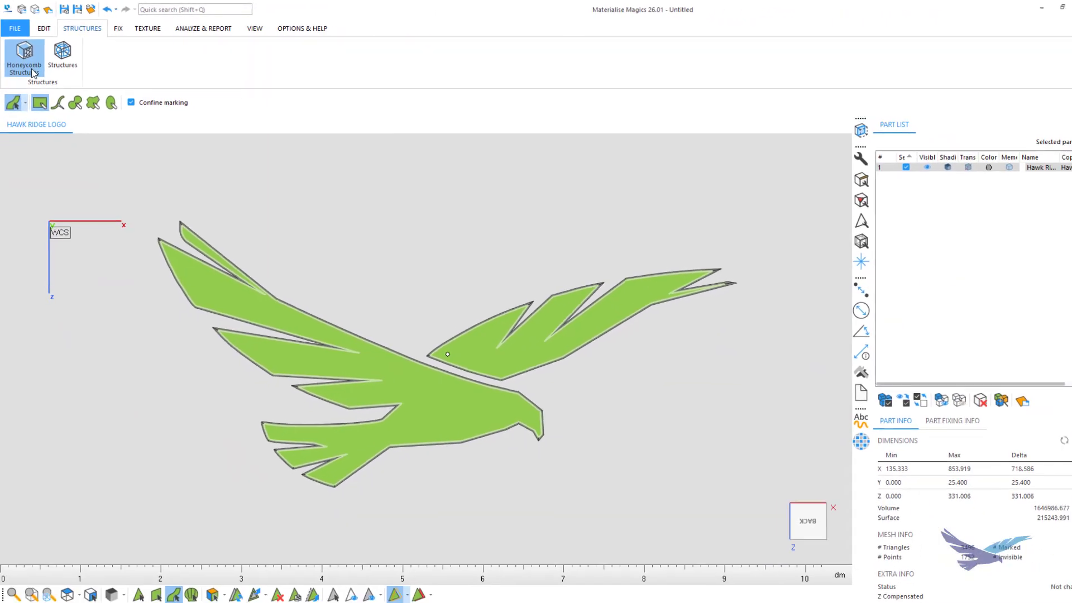
Start a honeycomb structure on the hawk and settle wall thickness at 1 mm.
{"action": "left_click", "coordinate": [23, 55]}
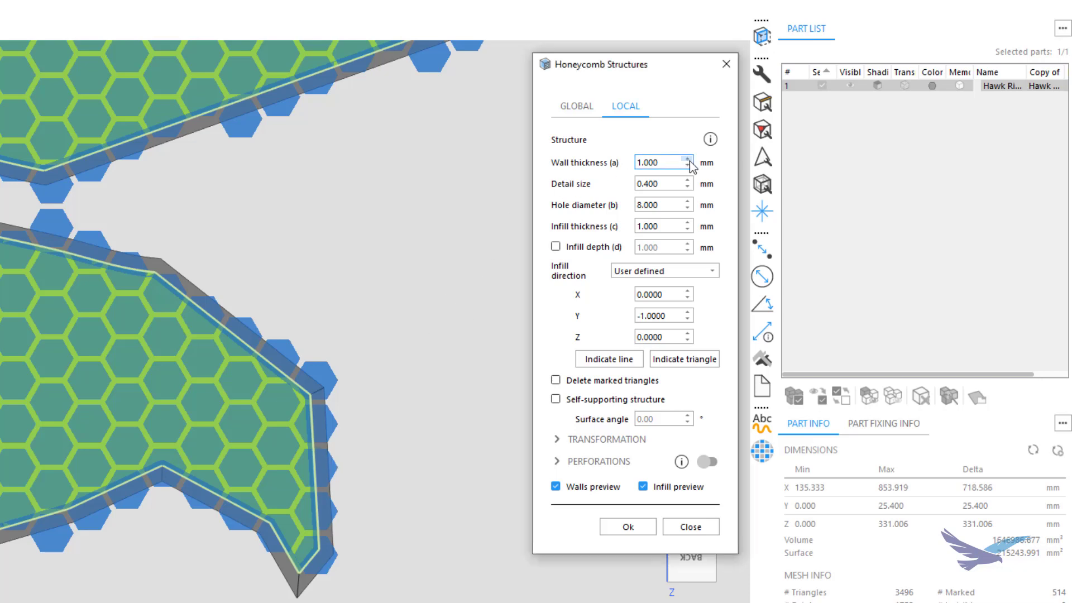
{"action": "left_click", "coordinate": [689, 159]}
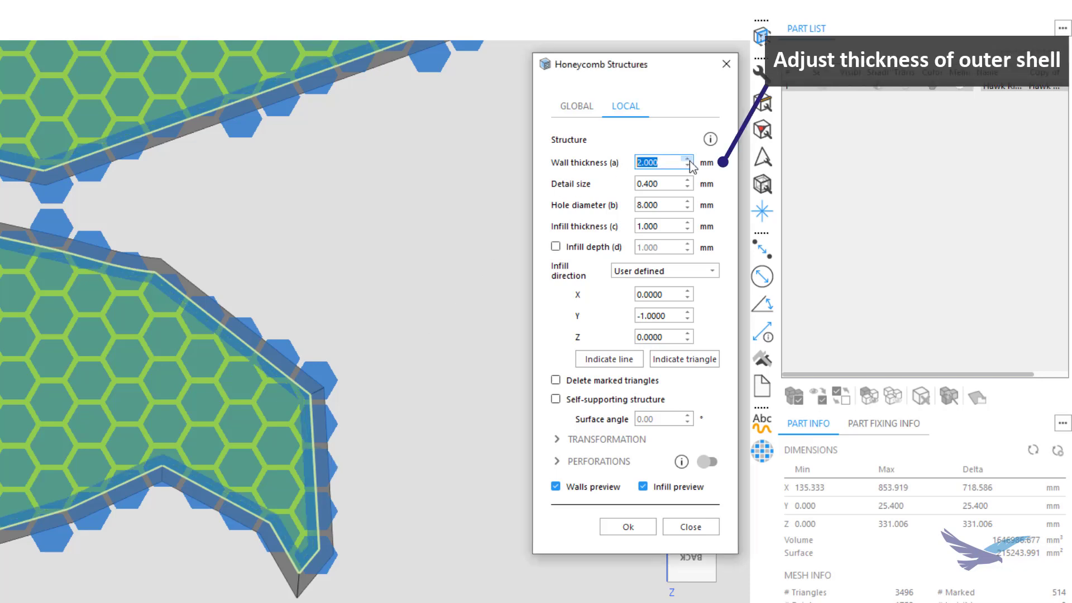
{"action": "left_click", "coordinate": [688, 158]}
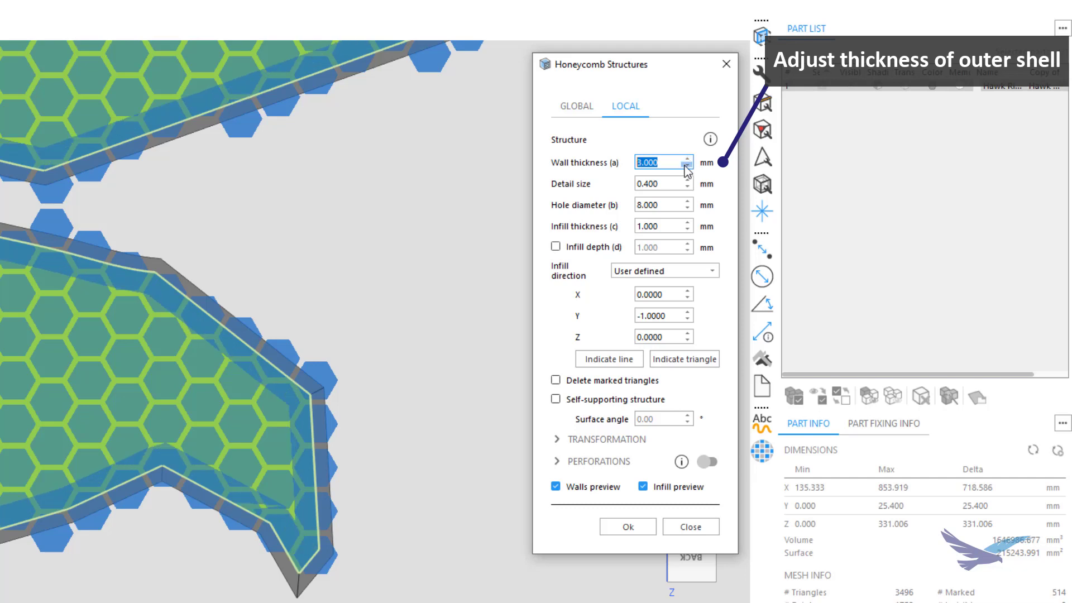
{"action": "left_click", "coordinate": [688, 166]}
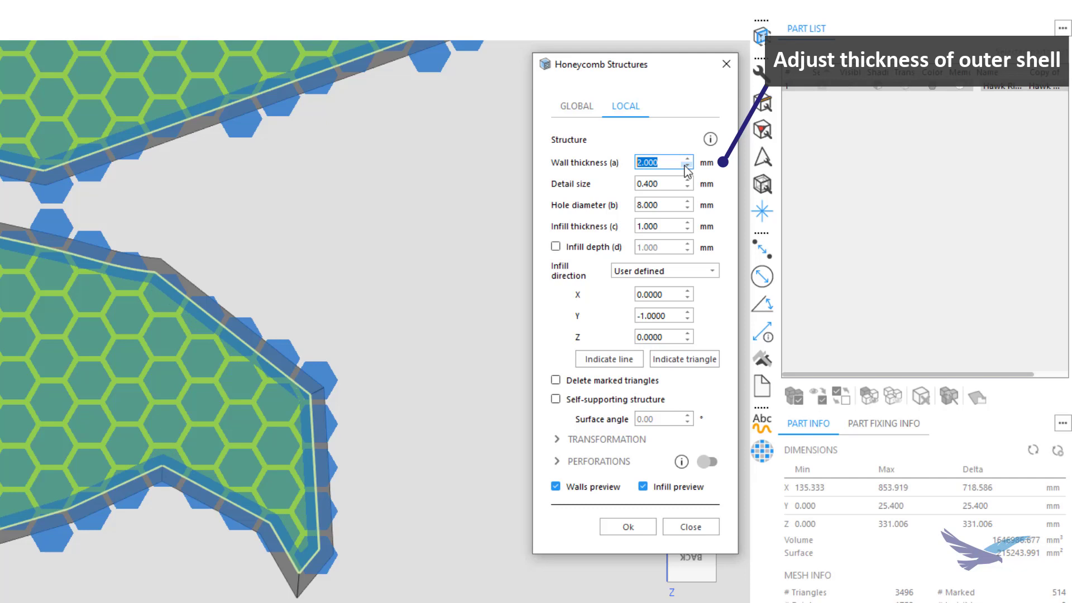
{"action": "left_click", "coordinate": [688, 162]}
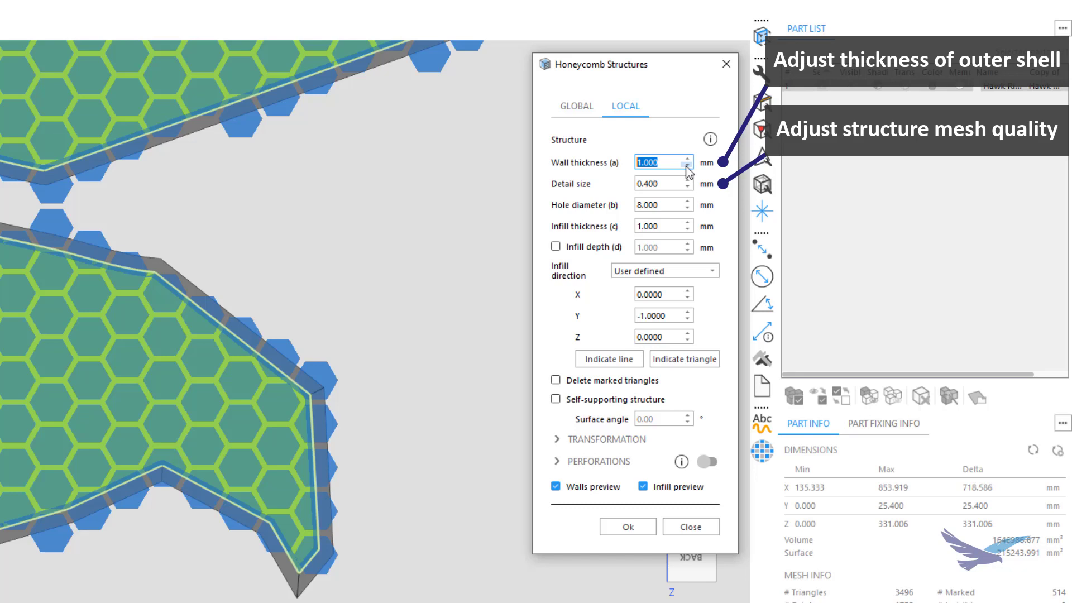
{"action": "mouse_move", "coordinate": [692, 175]}
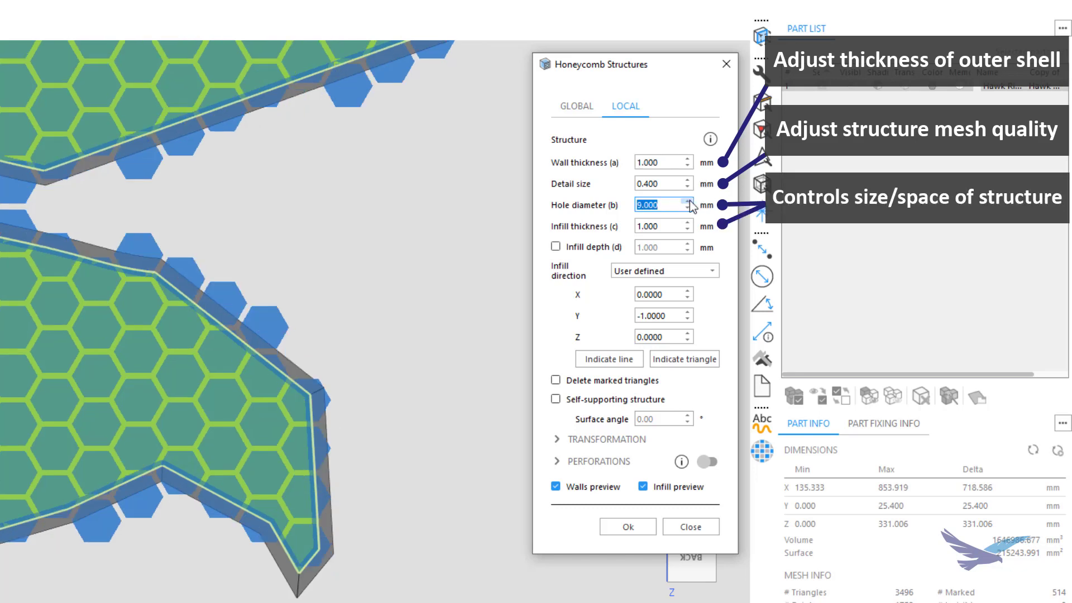
Set the honeycomb hole diameter to 10 mm and infill thickness to 1 mm.
{"action": "left_click", "coordinate": [690, 201]}
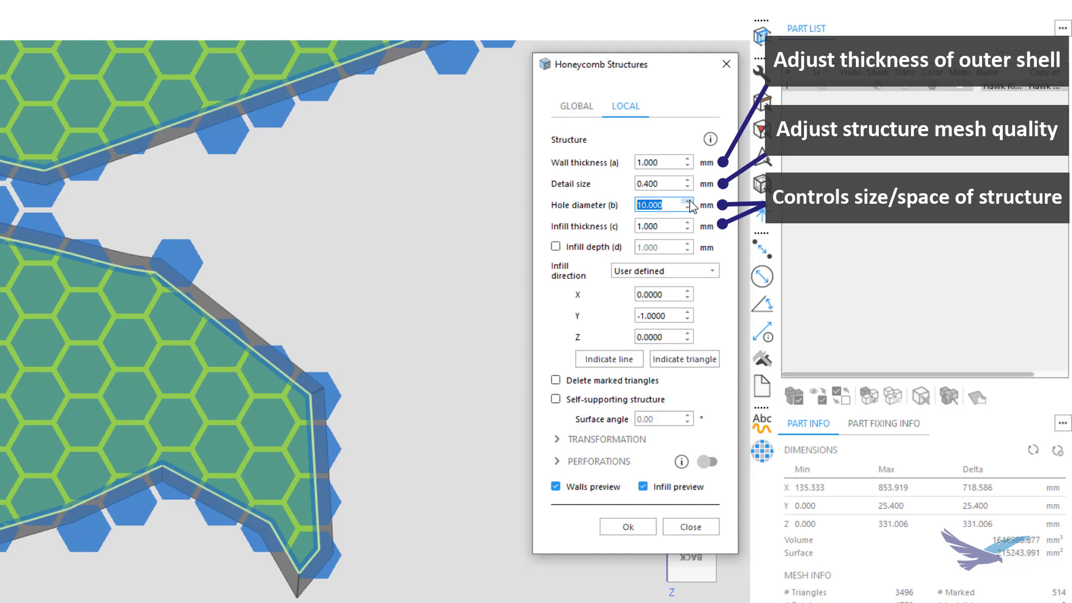
{"action": "left_click", "coordinate": [688, 201]}
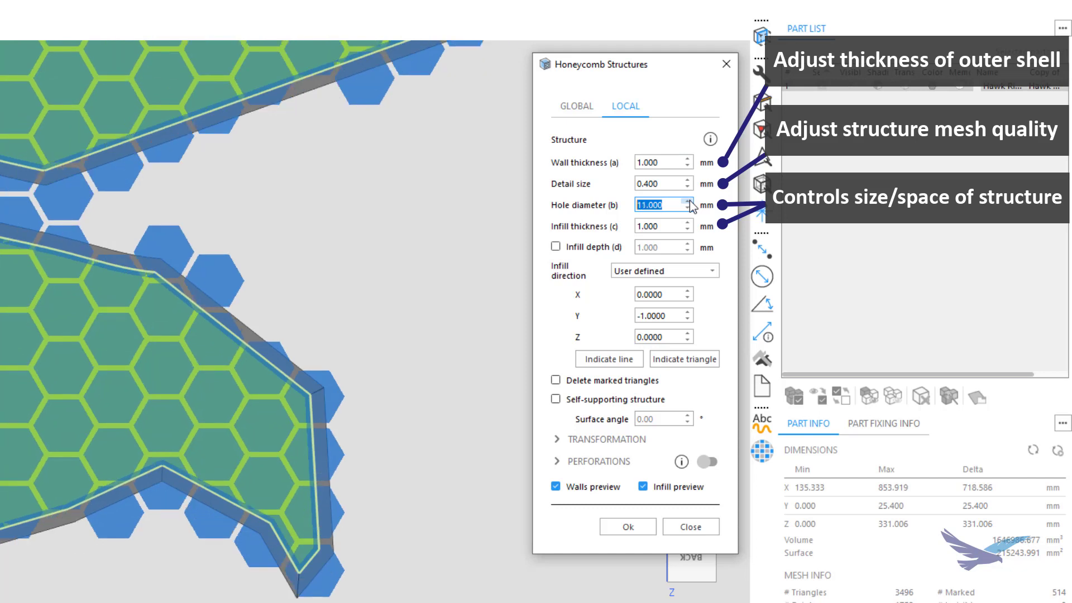
{"action": "left_click", "coordinate": [688, 208]}
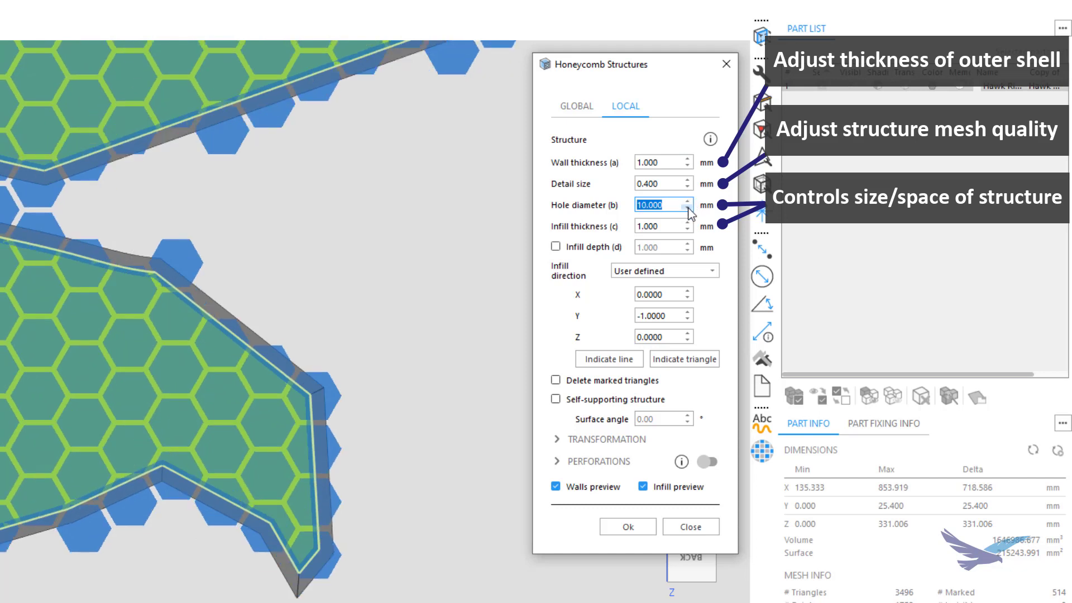
{"action": "left_click", "coordinate": [689, 223]}
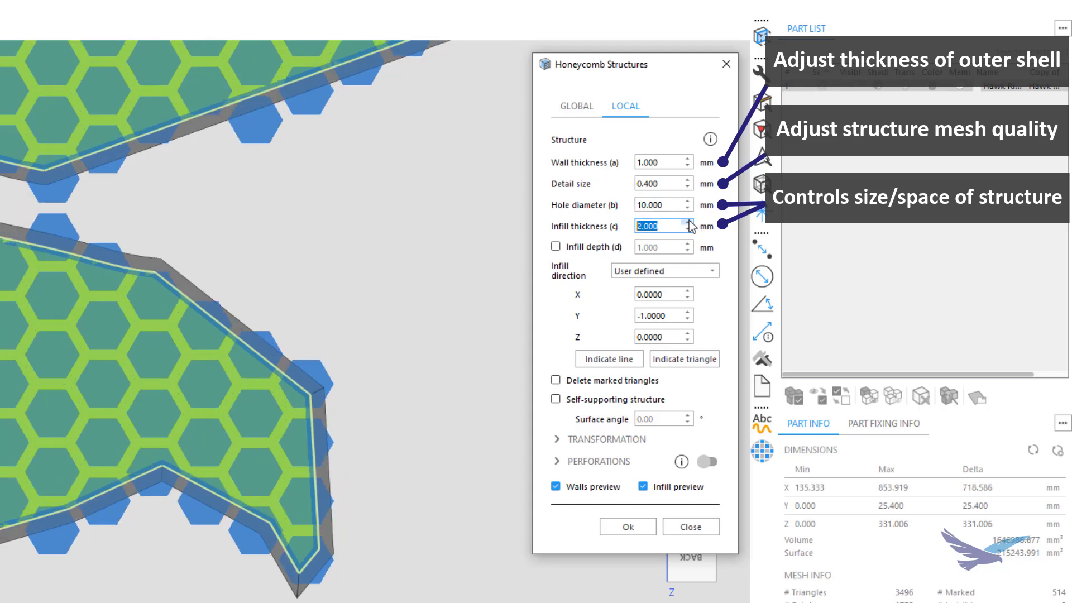
{"action": "left_click", "coordinate": [690, 222]}
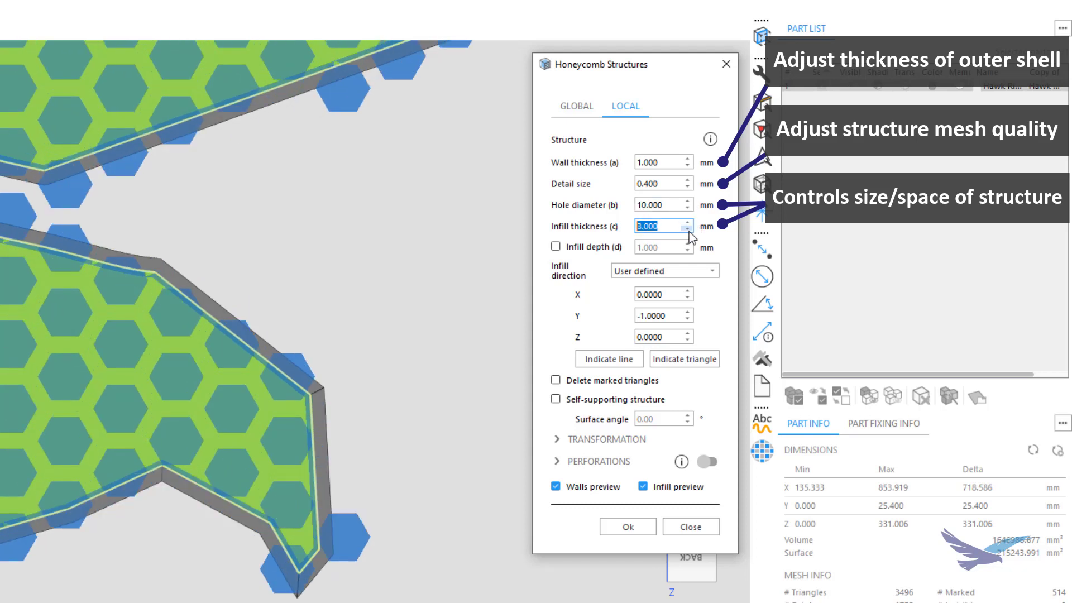
{"action": "left_click", "coordinate": [689, 229]}
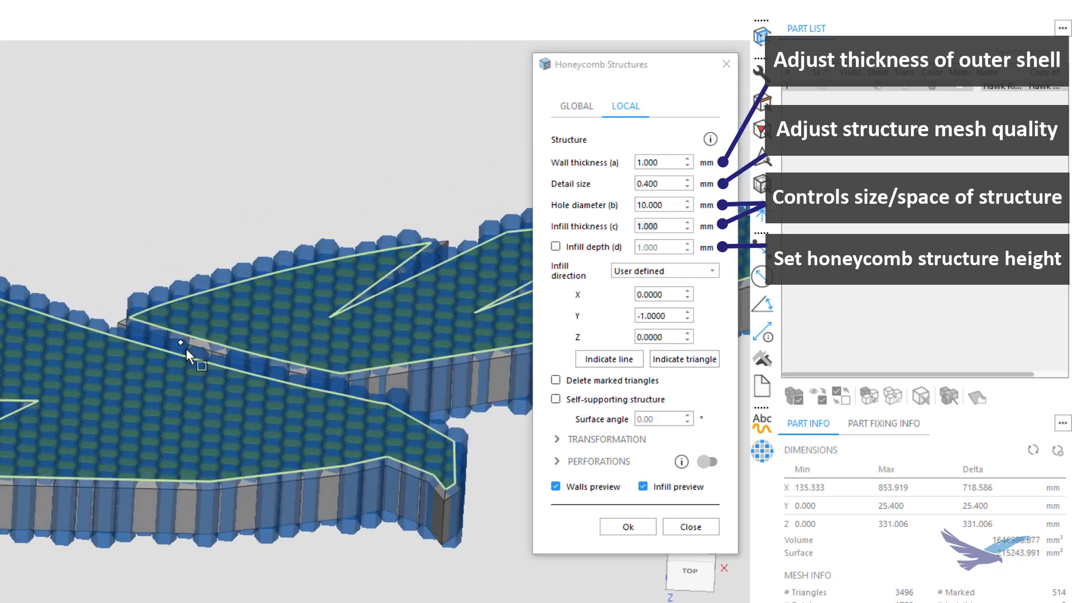
{"action": "mouse_move", "coordinate": [186, 356]}
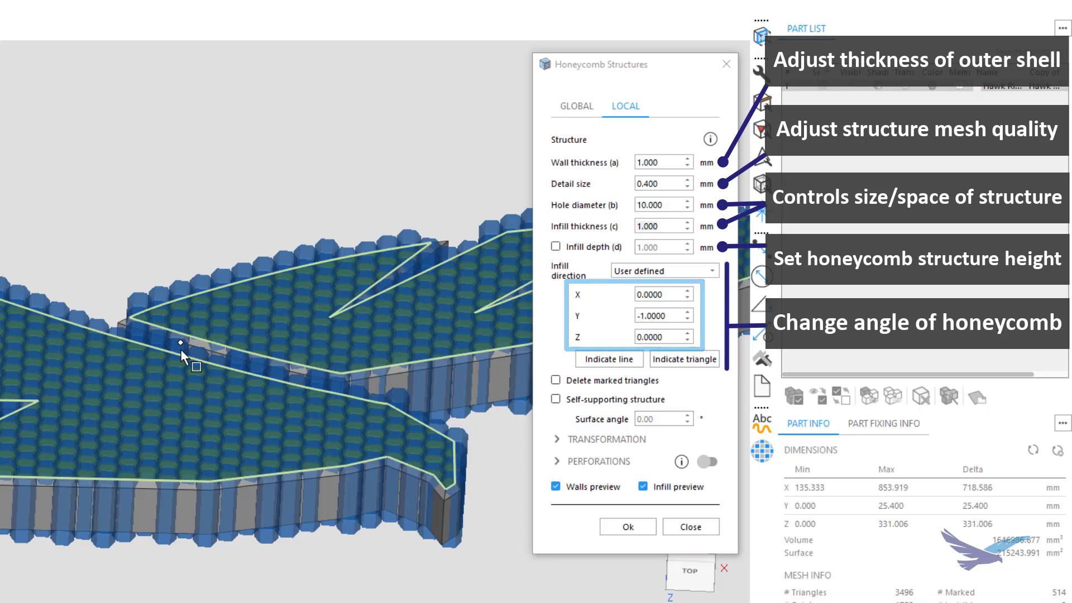
Apply the honeycomb, reducing the hawk's volume to about 664,753 mm³.
{"action": "left_click", "coordinate": [608, 359]}
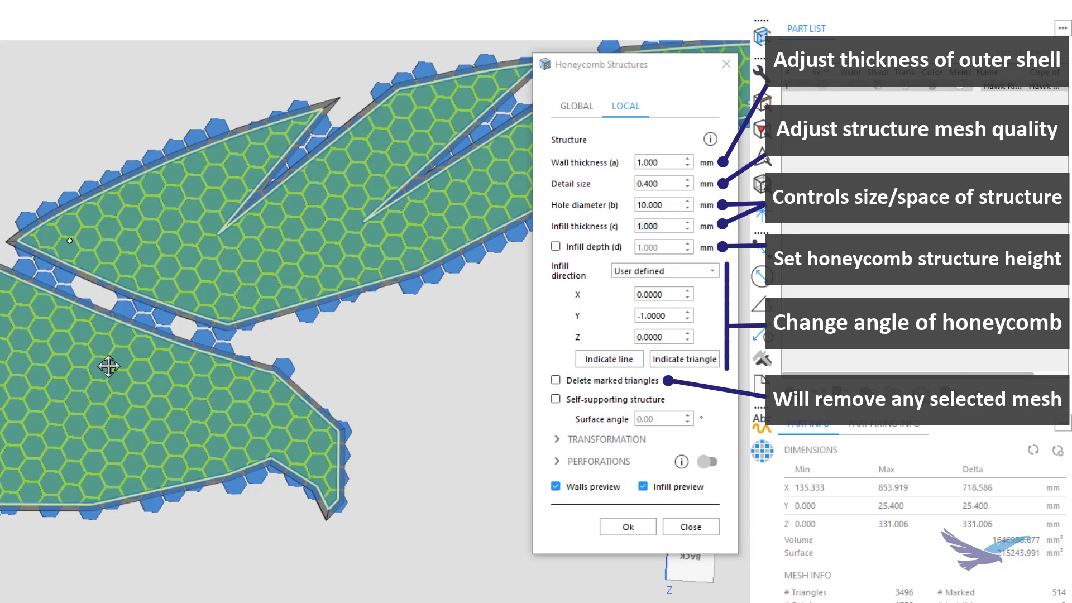
{"action": "left_click", "coordinate": [708, 461]}
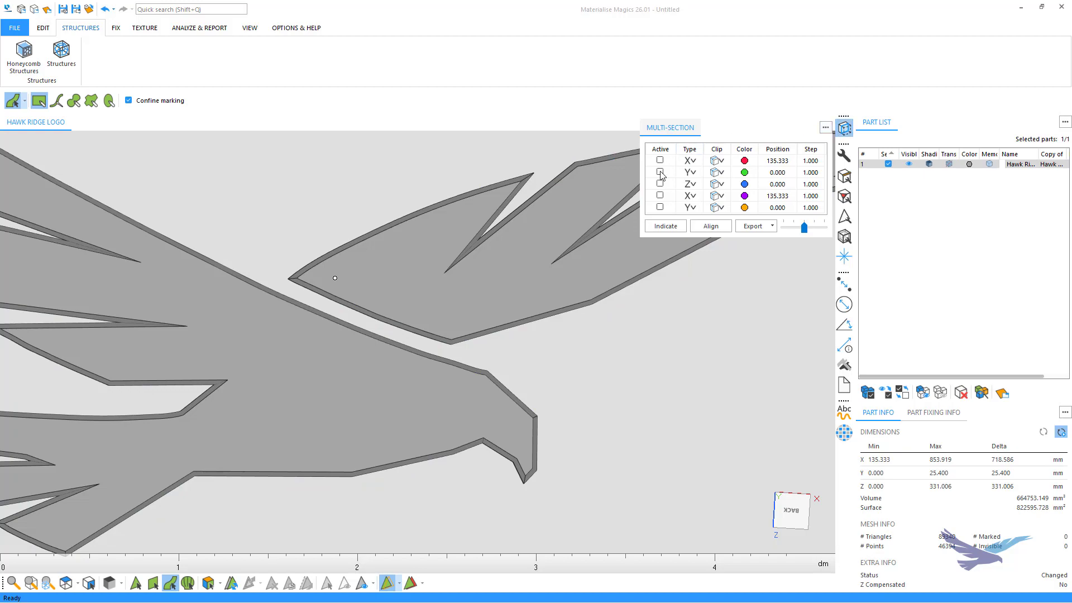
Activate a Y section hiding the side away from origin to expose the honeycomb.
{"action": "left_click", "coordinate": [660, 171]}
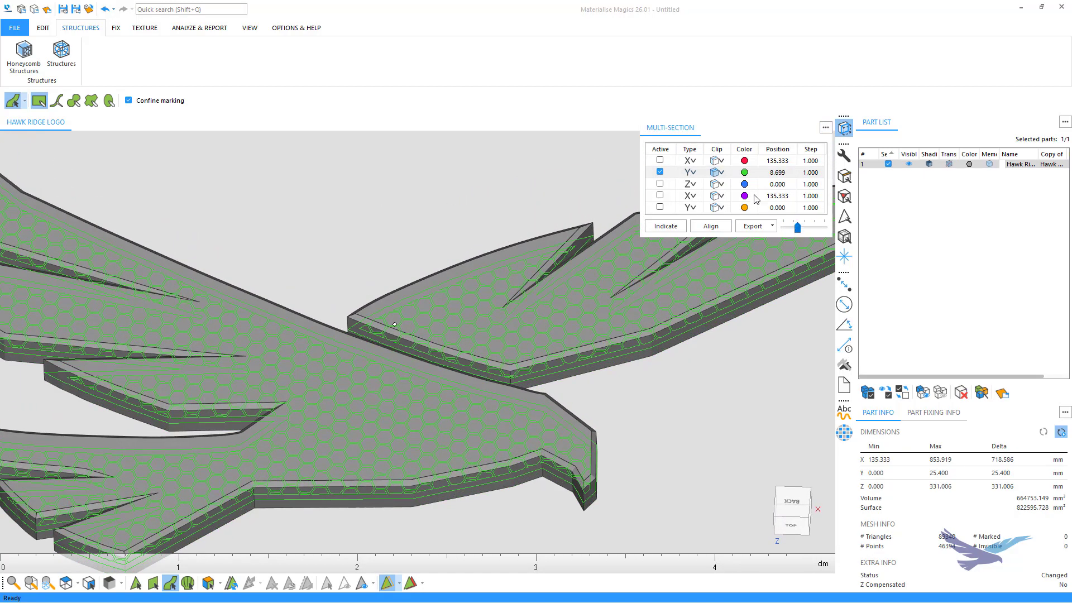
{"action": "left_click", "coordinate": [719, 172]}
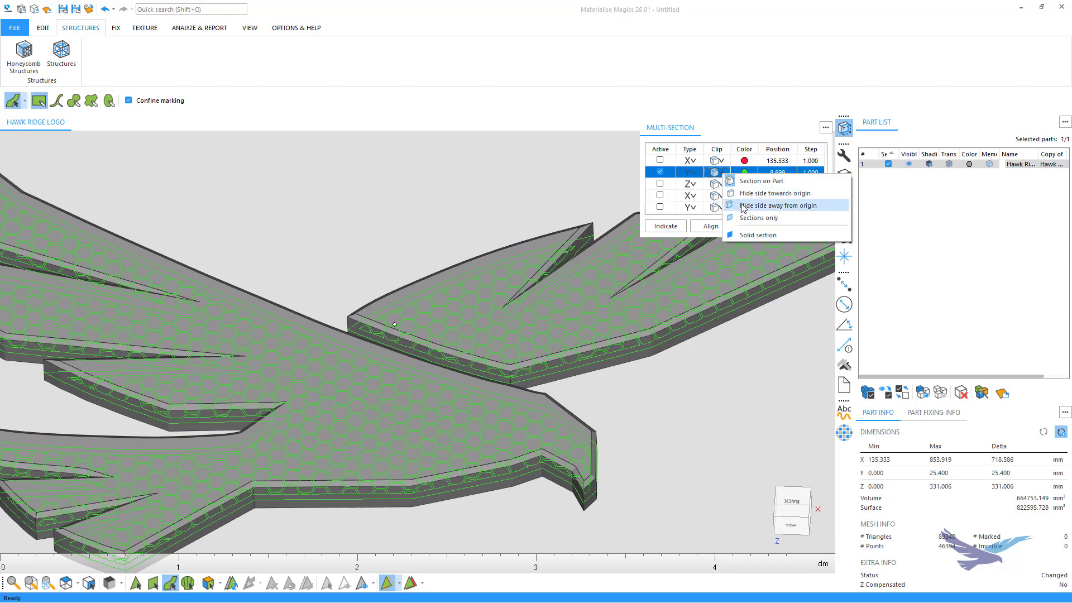
{"action": "left_click", "coordinate": [777, 204]}
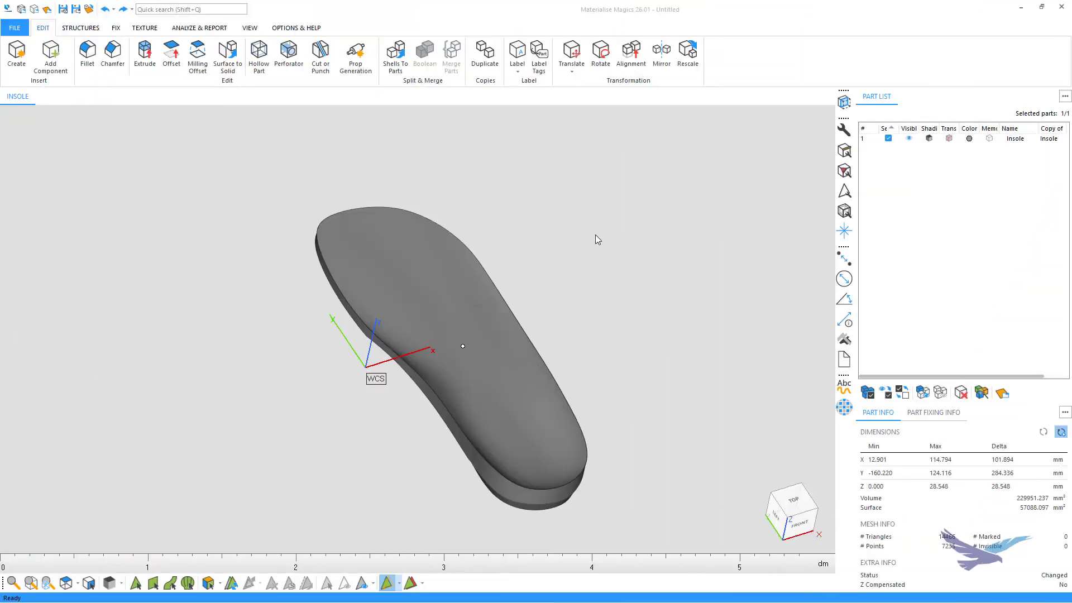
{"action": "mouse_move", "coordinate": [792, 497]}
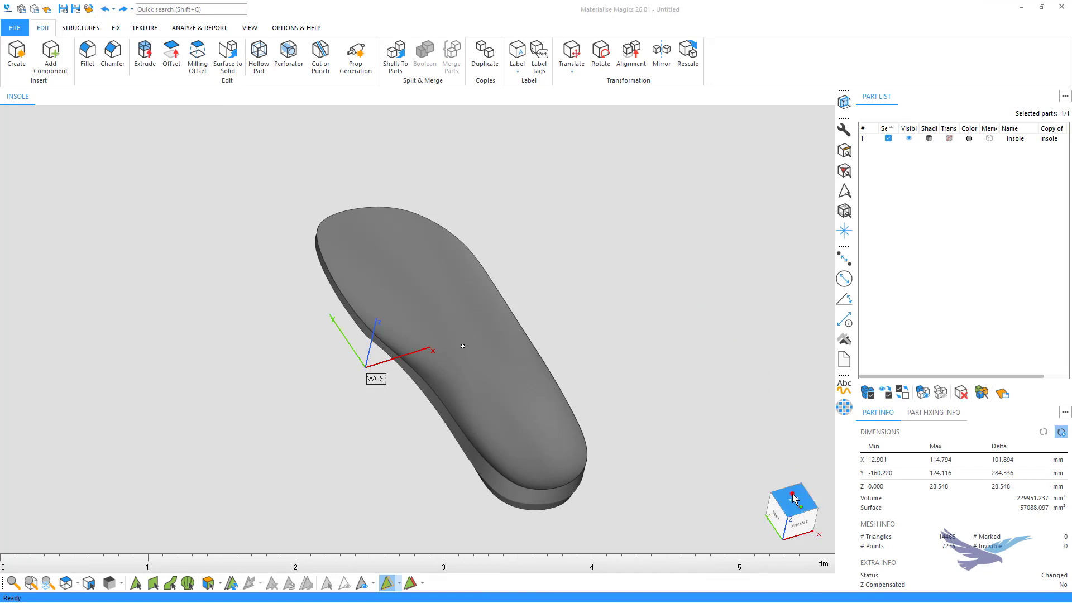
Switch to the TOP view cube face to see the insole's full outline.
{"action": "left_click", "coordinate": [791, 511]}
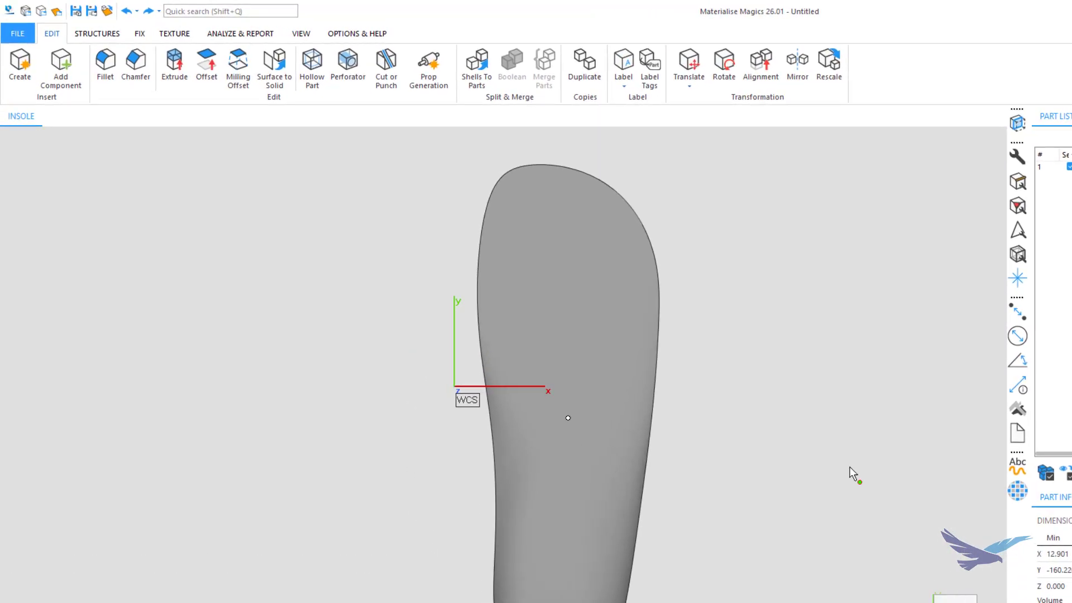
Cut the insole into two parts along a curved polyline around the heel-arch region.
{"action": "left_click", "coordinate": [386, 66]}
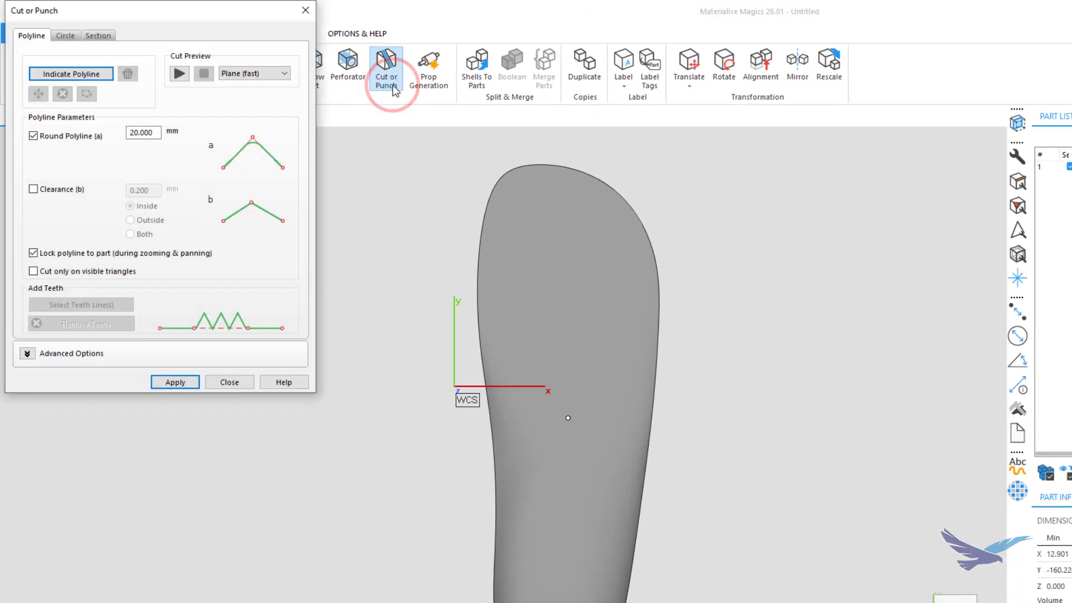
{"action": "mouse_move", "coordinate": [353, 91]}
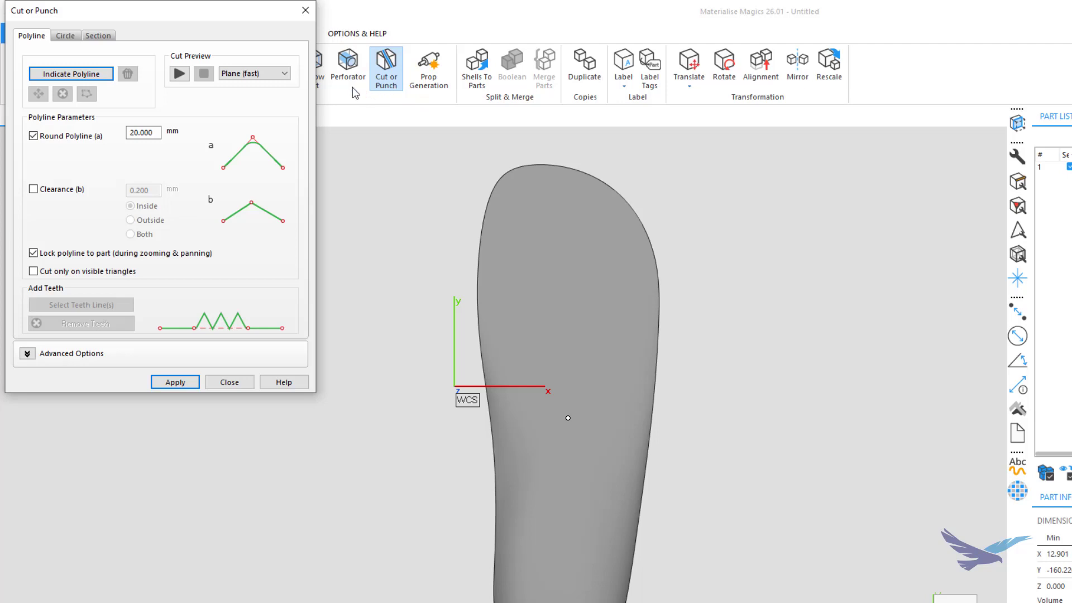
{"action": "mouse_move", "coordinate": [70, 73]}
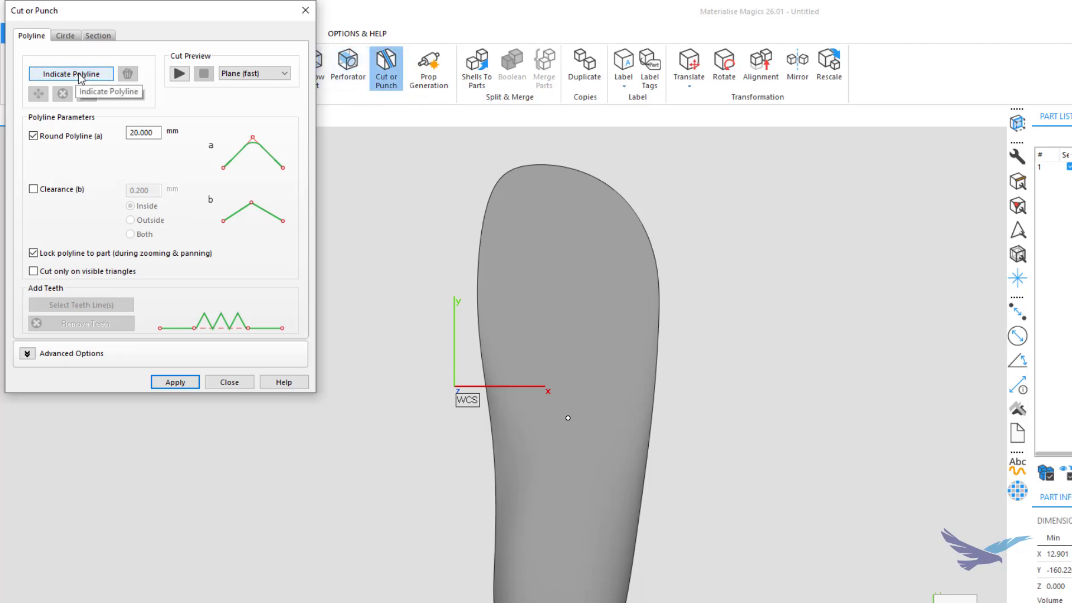
{"action": "mouse_move", "coordinate": [289, 182]}
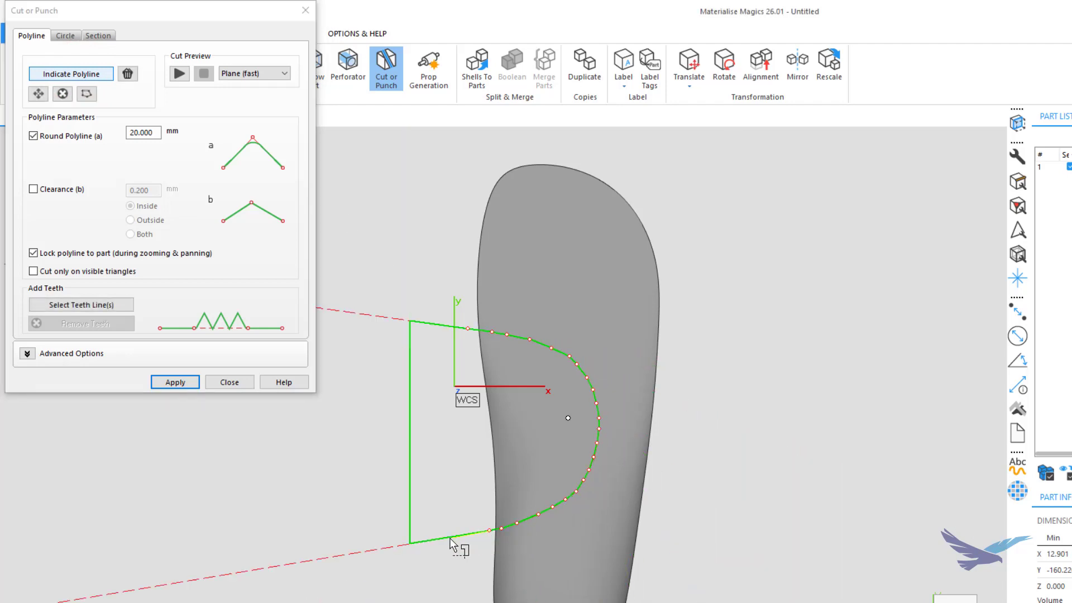
{"action": "left_click", "coordinate": [175, 382]}
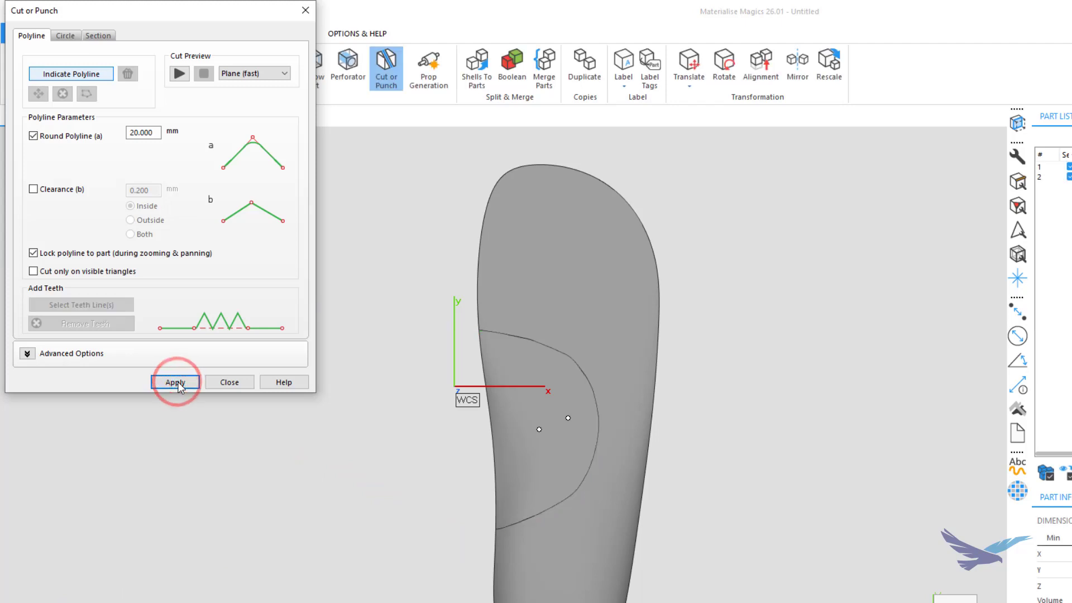
{"action": "mouse_move", "coordinate": [229, 381]}
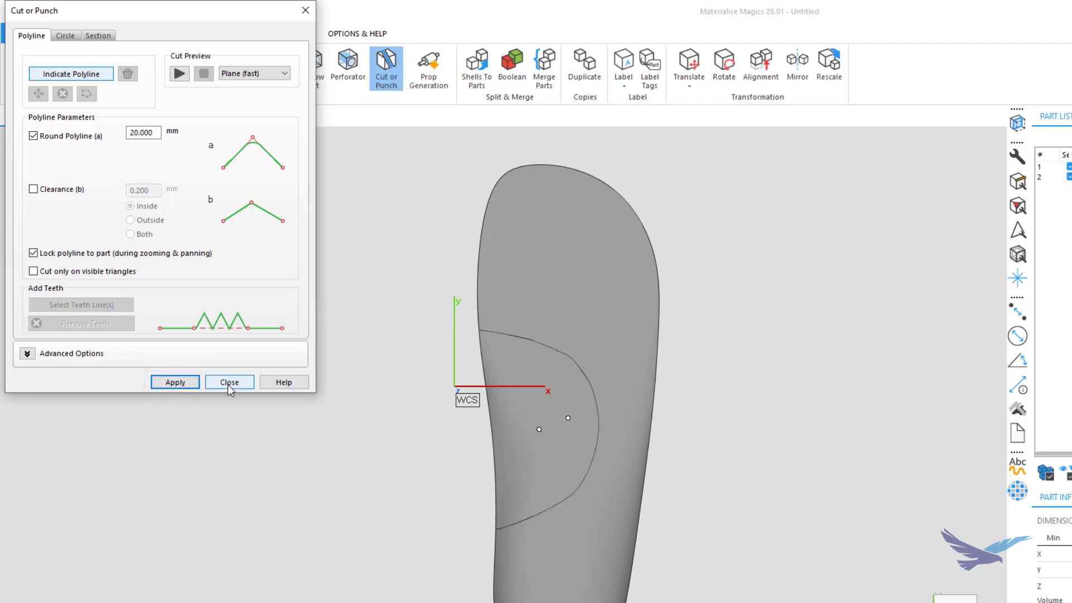
{"action": "left_click", "coordinate": [229, 382]}
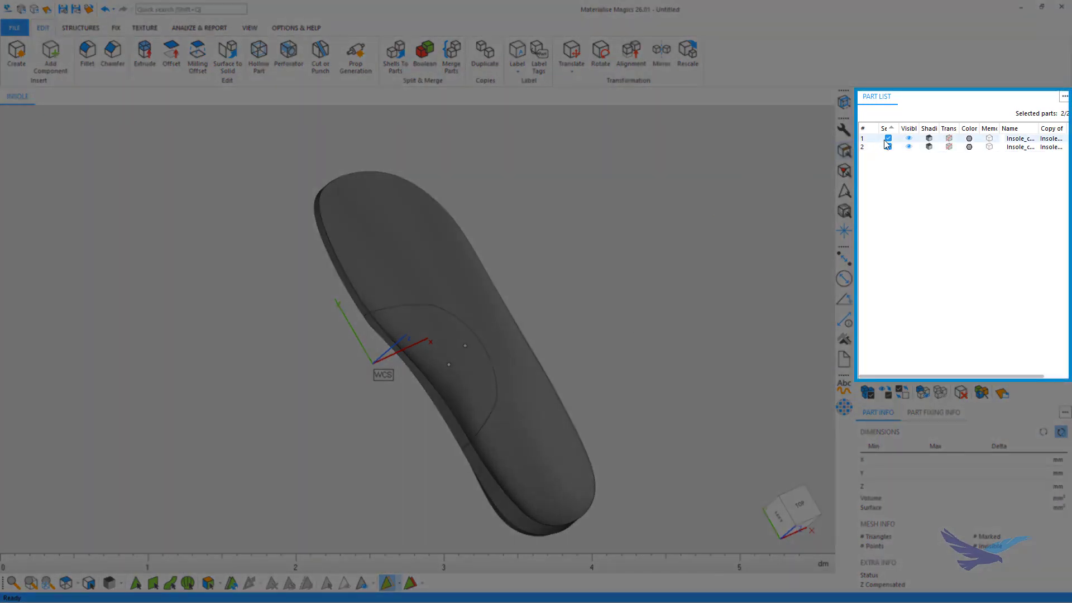
Deselect part 1 in the Part List, leaving only remainder part 2 selected.
{"action": "left_click", "coordinate": [889, 138]}
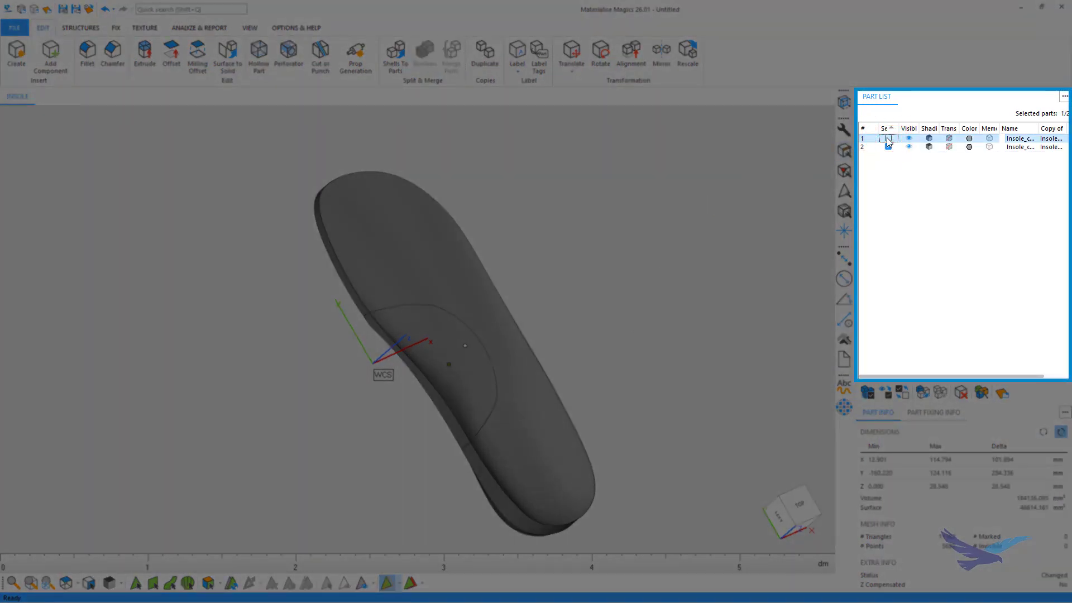
{"action": "left_click", "coordinate": [888, 146]}
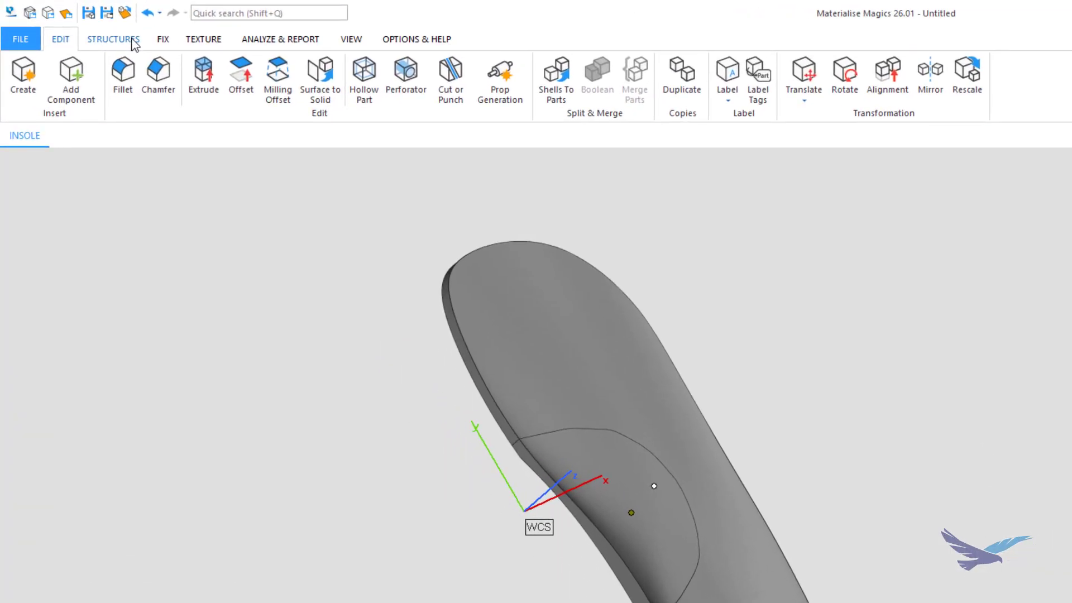
Begin a lattice structure for the remainder with No Outer Shell and advance to structure choice.
{"action": "left_click", "coordinate": [113, 39]}
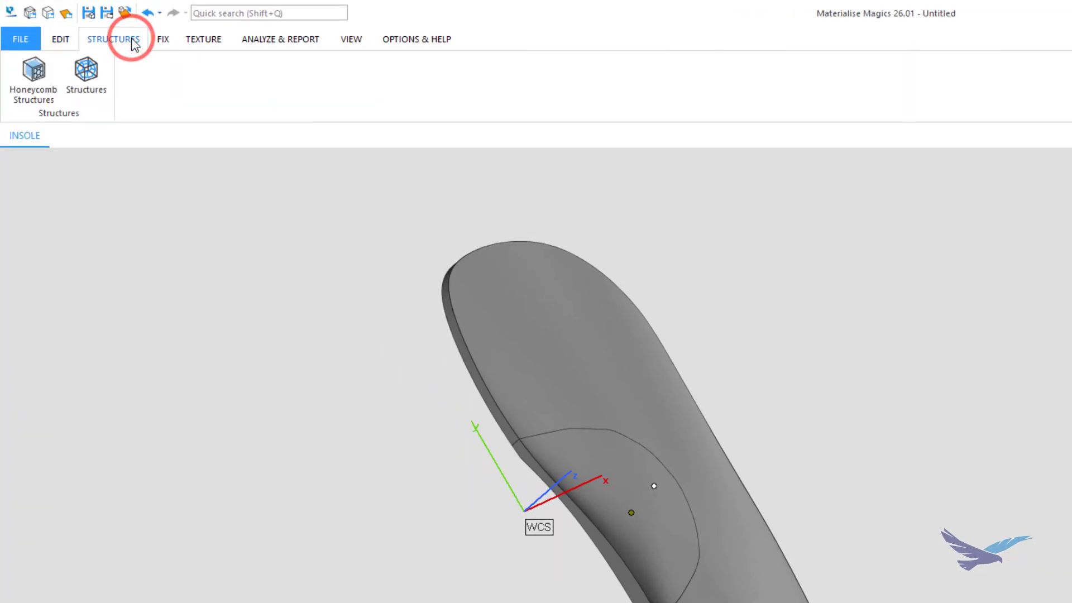
{"action": "left_click", "coordinate": [86, 76]}
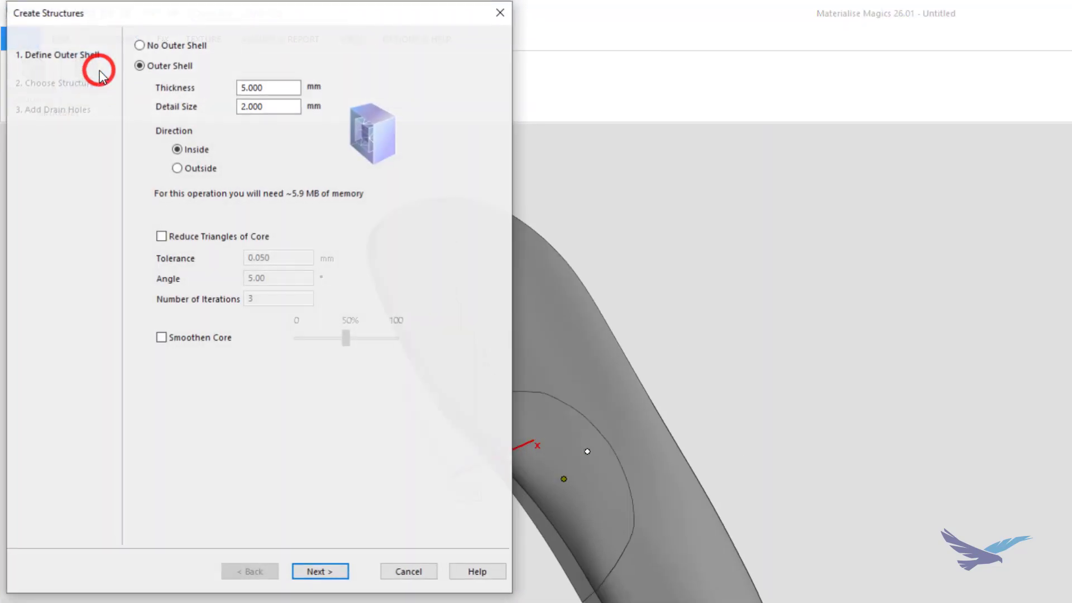
{"action": "mouse_move", "coordinate": [103, 75]}
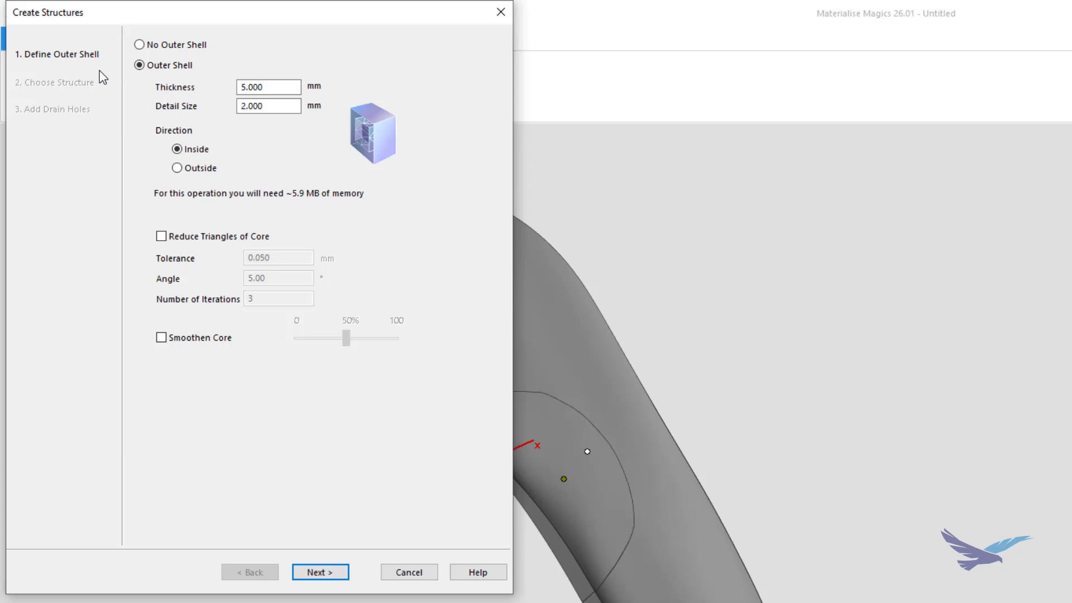
{"action": "left_click", "coordinate": [139, 44]}
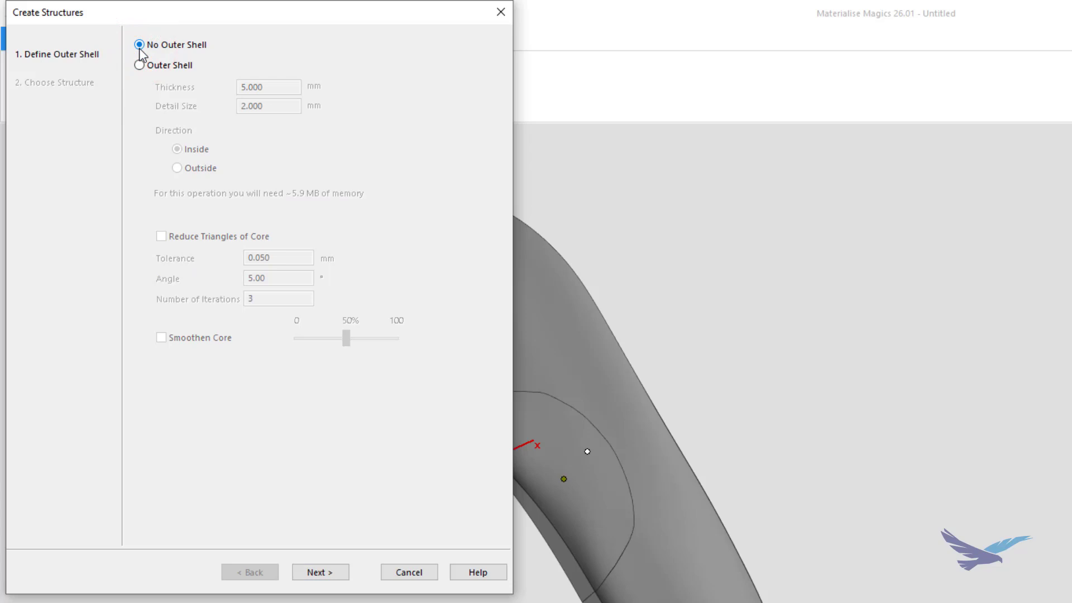
{"action": "left_click", "coordinate": [320, 572]}
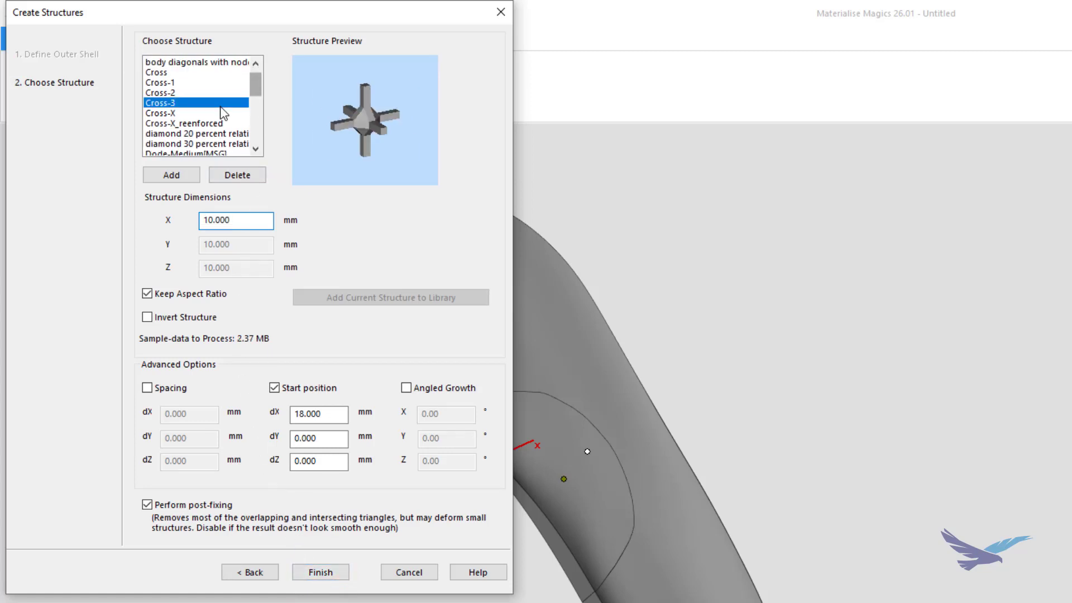
Browse lattice previews and pick the second 'body diagonals with nodes' structure, 15 mm in X.
{"action": "left_click", "coordinate": [198, 143]}
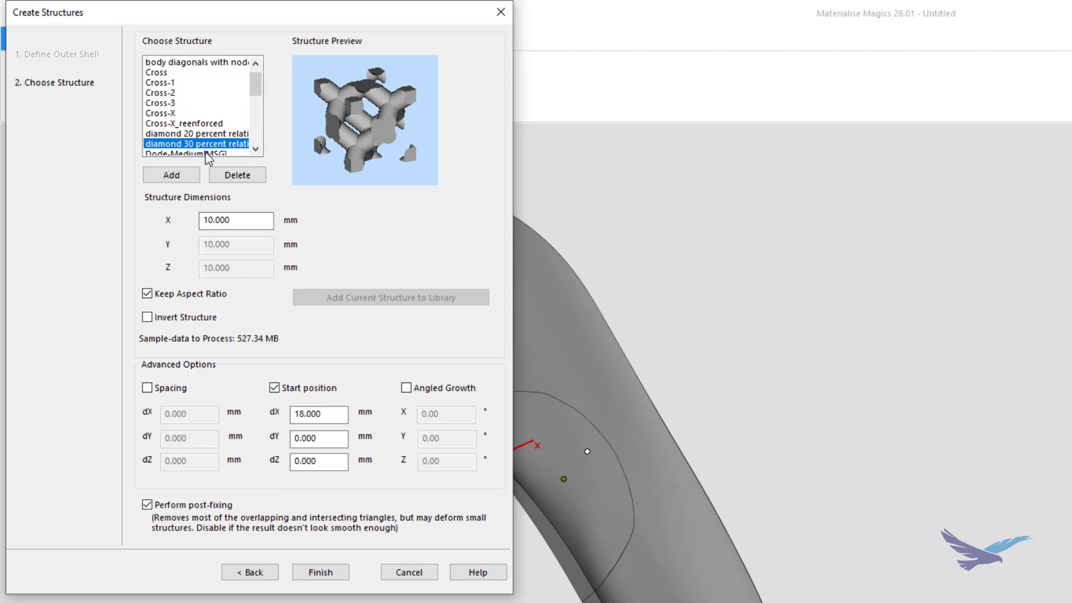
{"action": "left_click", "coordinate": [196, 143]}
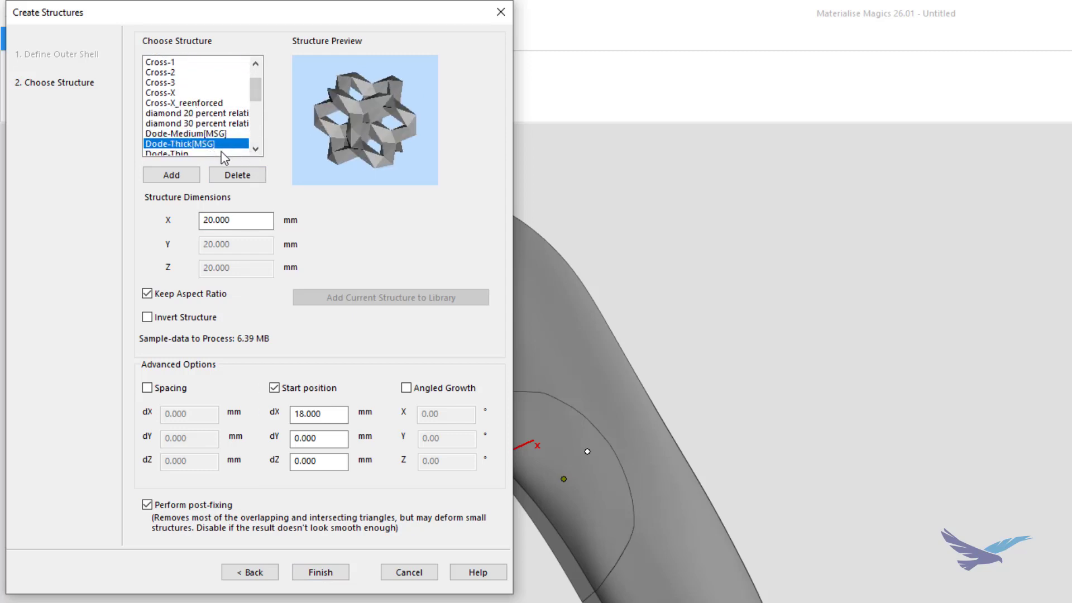
{"action": "left_click", "coordinate": [196, 143]}
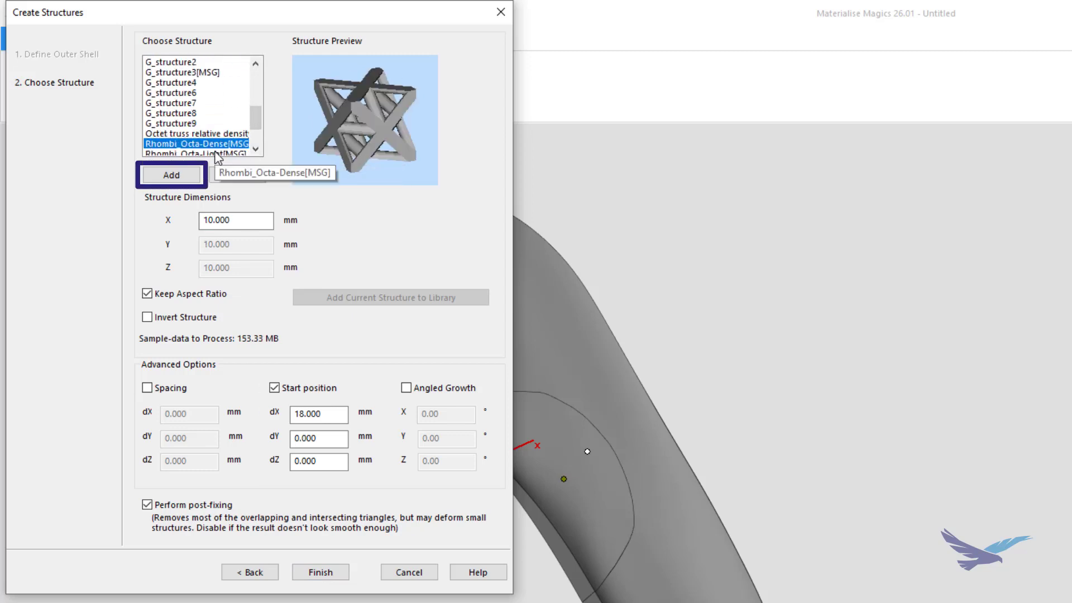
{"action": "left_click", "coordinate": [198, 144]}
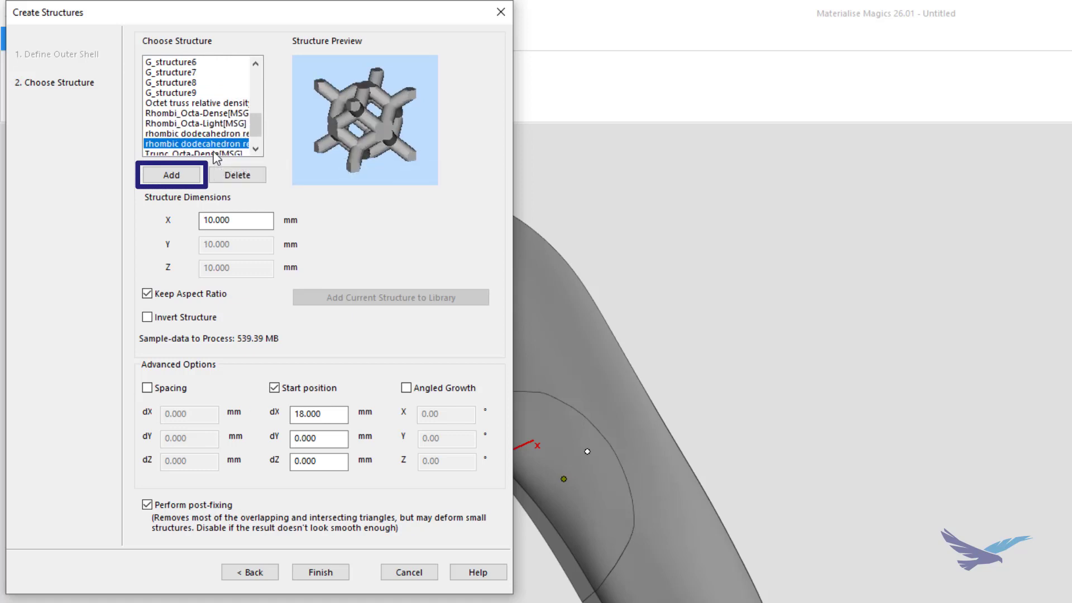
{"action": "left_click", "coordinate": [199, 134]}
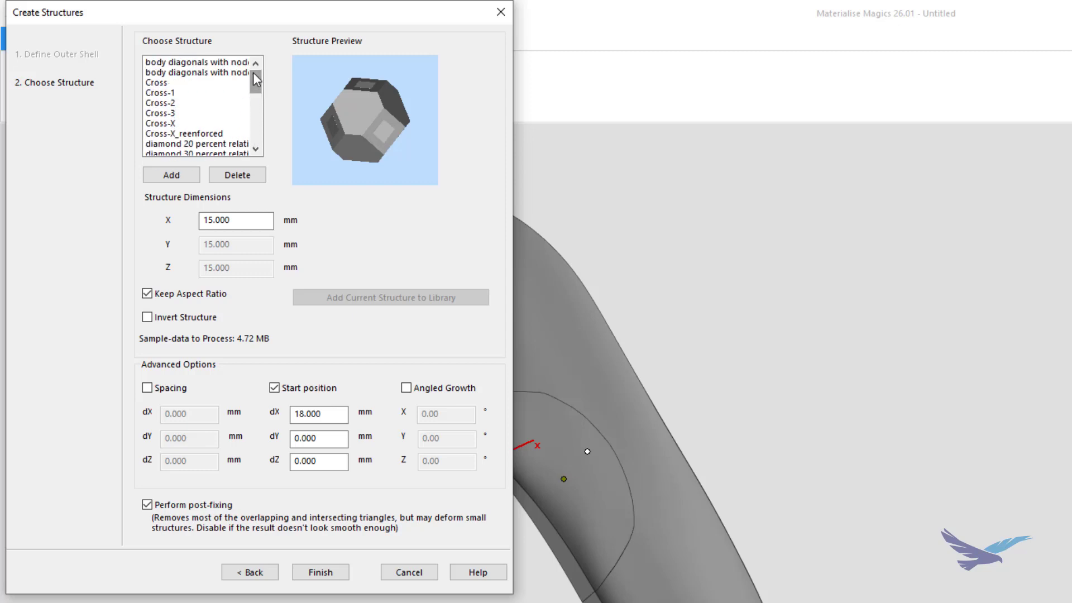
{"action": "left_click", "coordinate": [197, 72]}
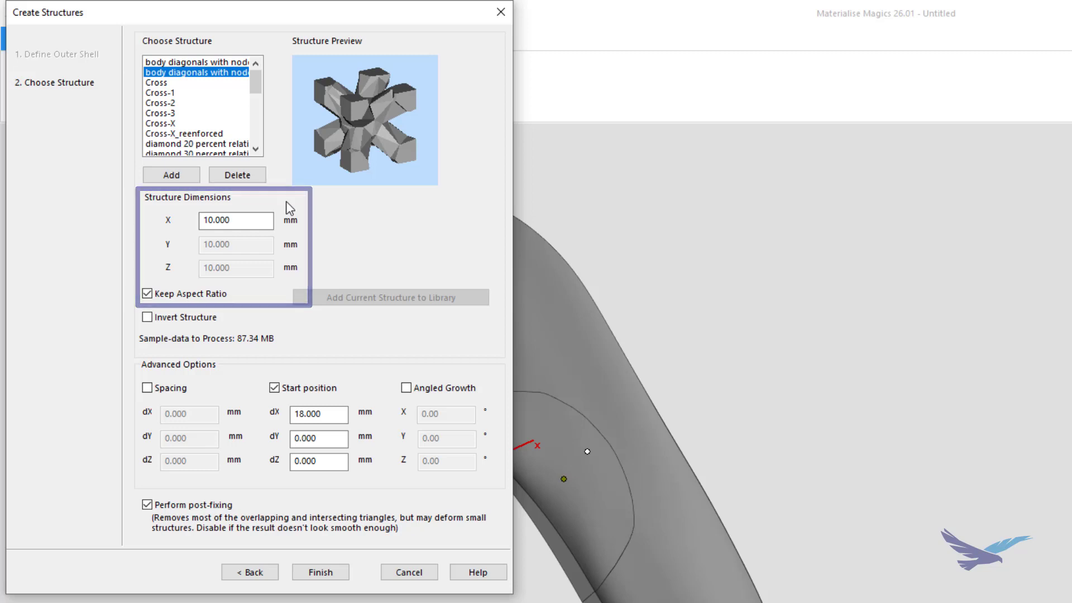
{"action": "left_click", "coordinate": [235, 220]}
{"action": "type", "text": "15.000"}
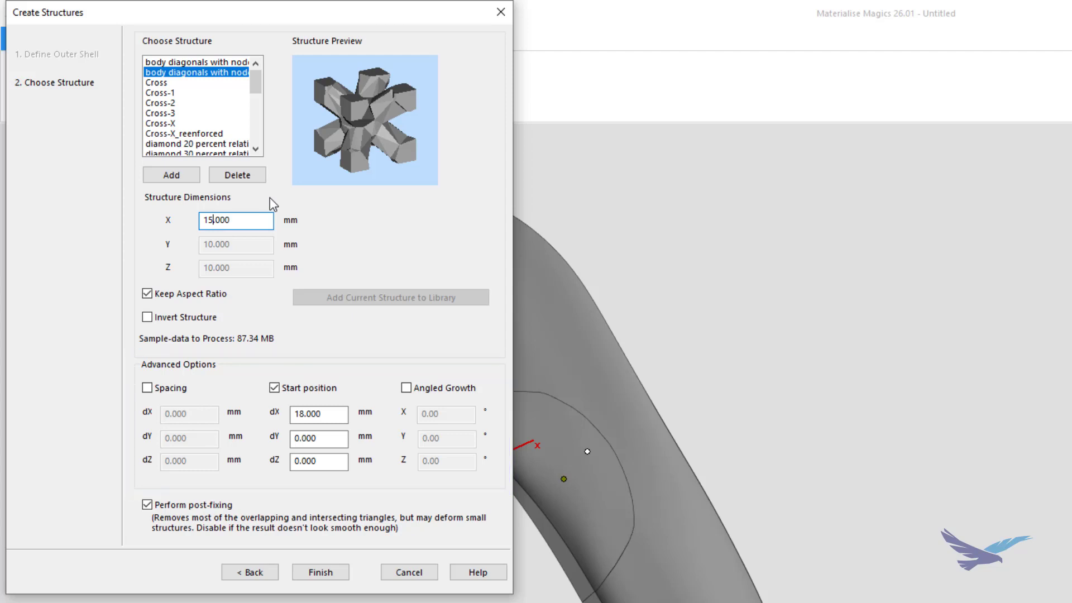
{"action": "mouse_move", "coordinate": [319, 572]}
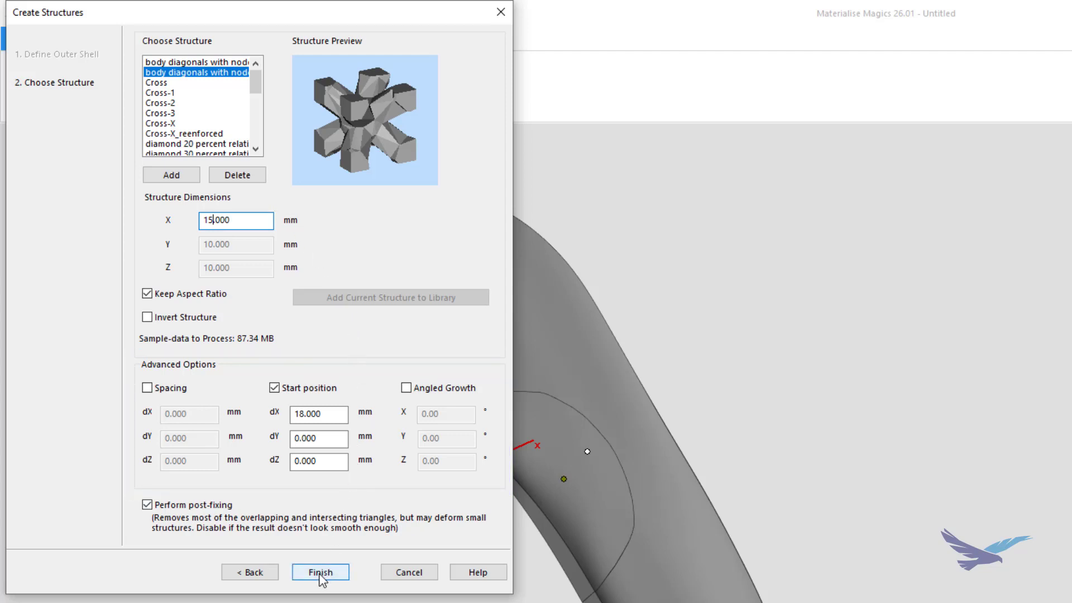
Generate the body-diagonals lattice in the insole remainder, cutting its volume to about 92,976 mm³.
{"action": "left_click", "coordinate": [320, 571]}
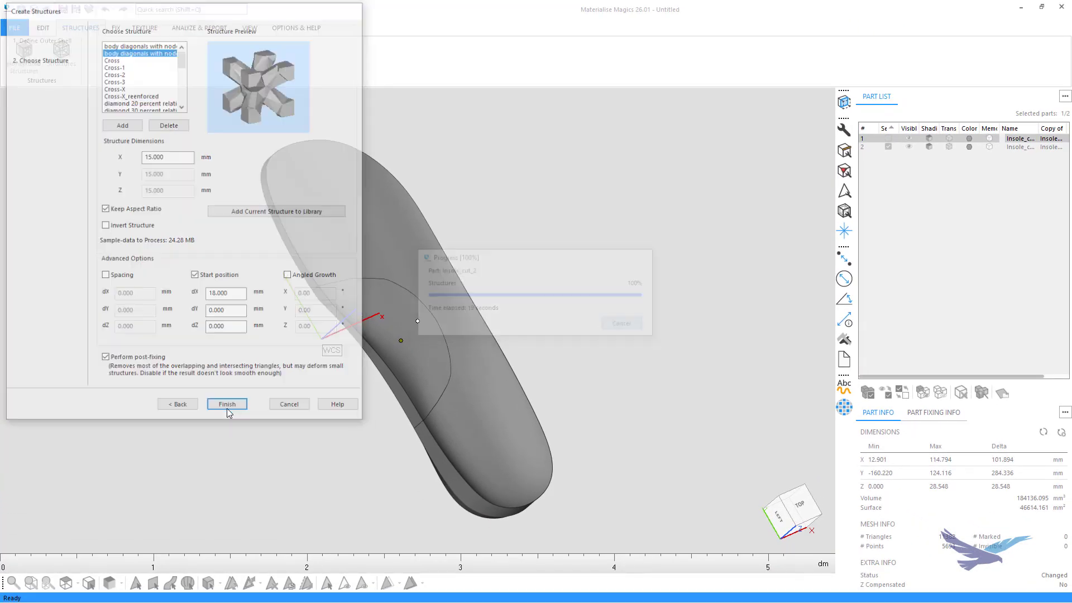
{"action": "left_click", "coordinate": [226, 403]}
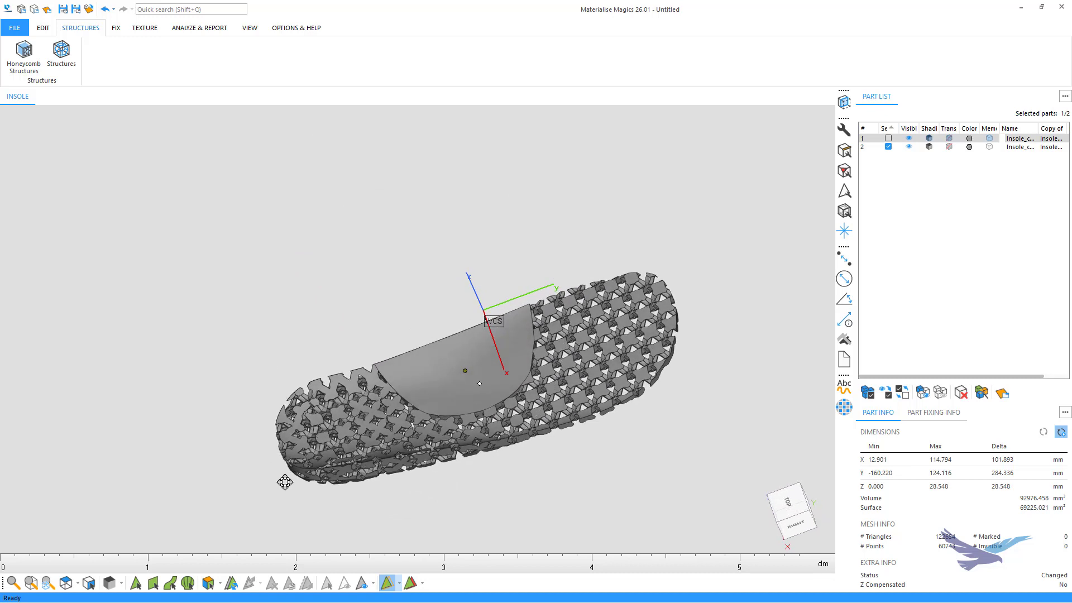
{"action": "mouse_move", "coordinate": [431, 509]}
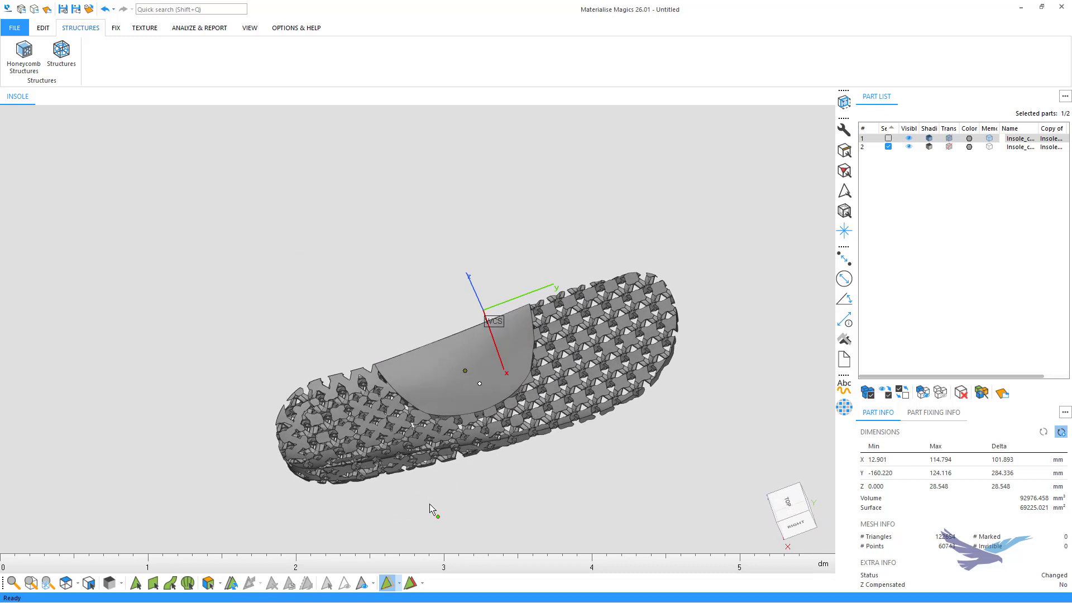
From the top view, merge the lattice remainder and solid heel-arch piece into one part (~138,792 mm³).
{"action": "left_click", "coordinate": [791, 503]}
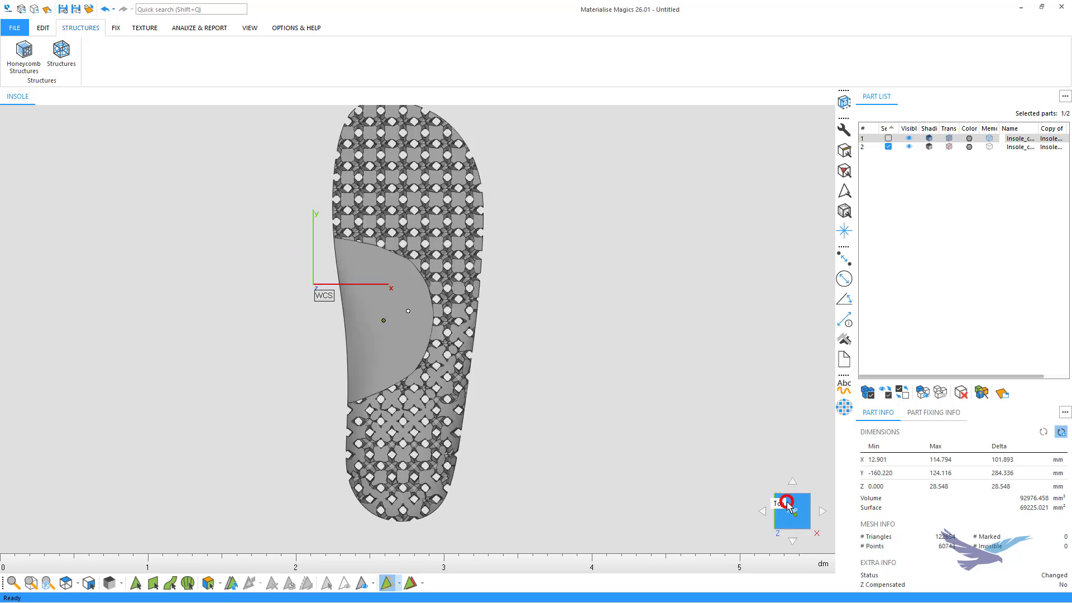
{"action": "left_click", "coordinate": [791, 503]}
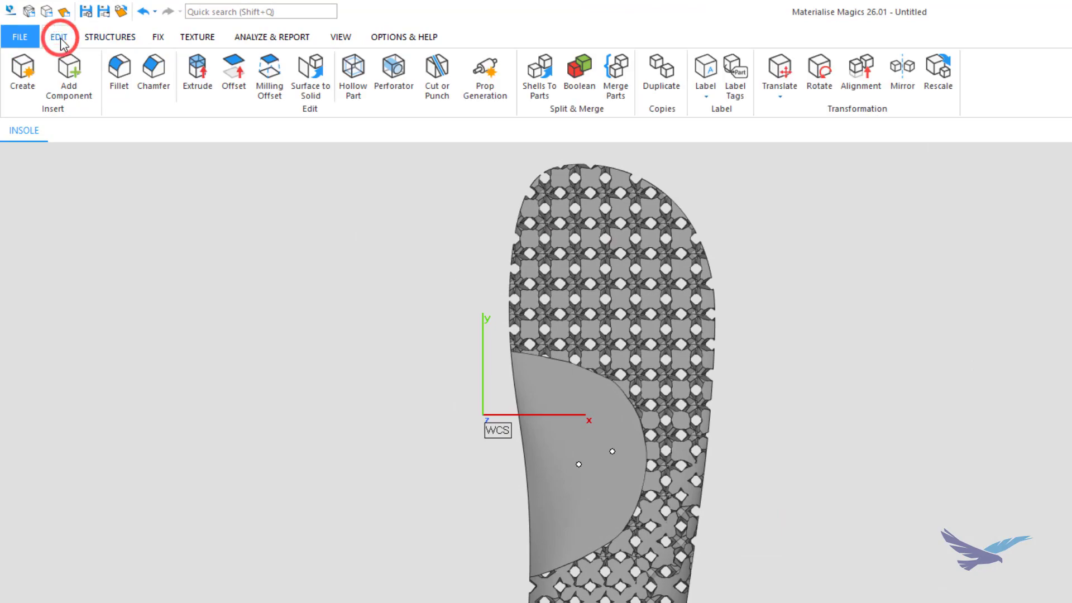
{"action": "mouse_move", "coordinate": [614, 75]}
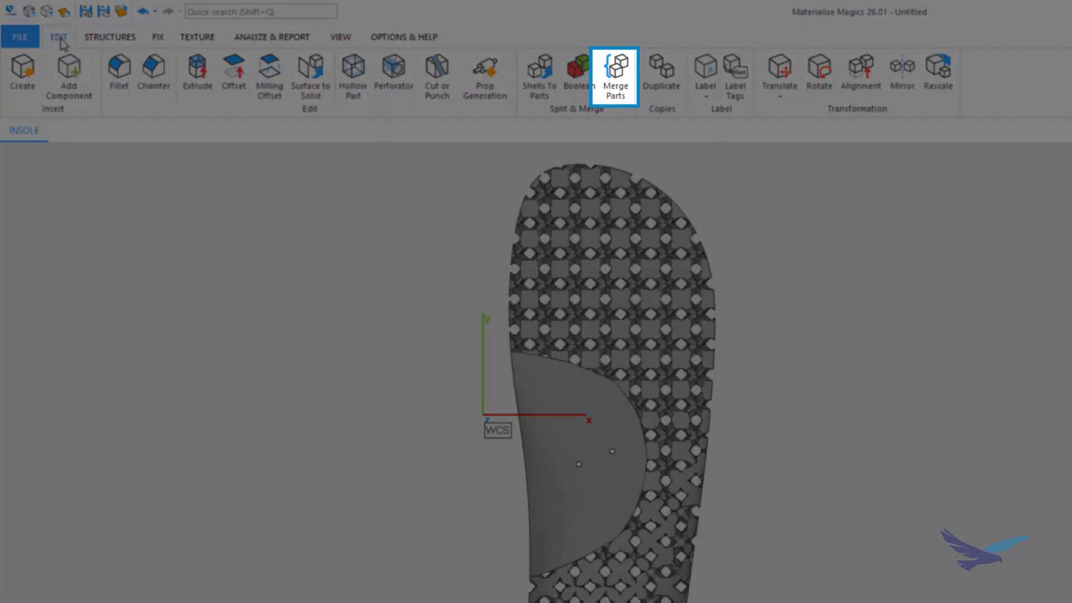
{"action": "left_click", "coordinate": [614, 68]}
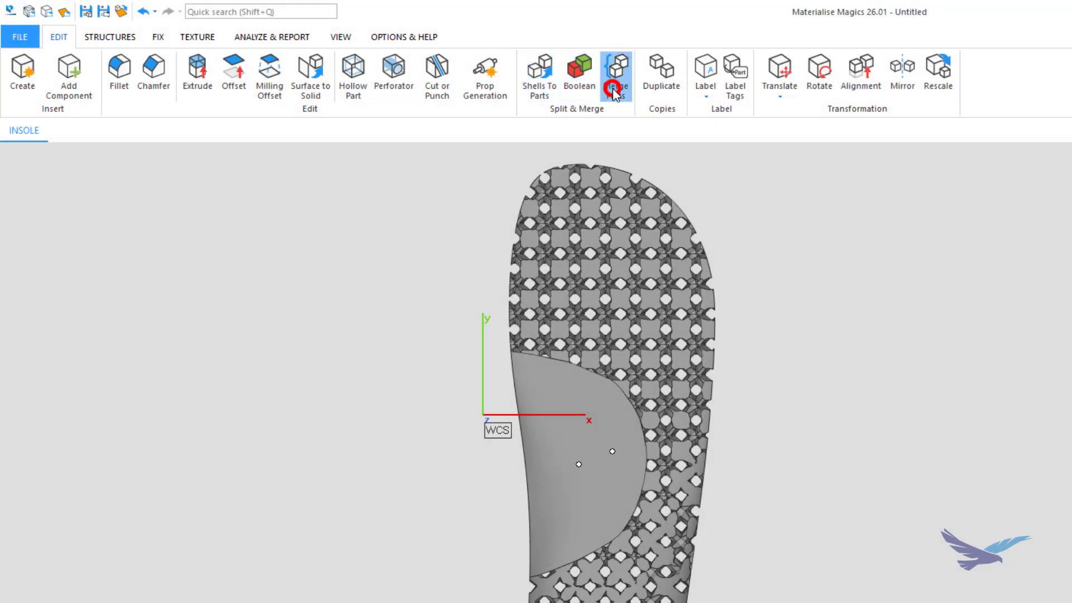
{"action": "left_click", "coordinate": [615, 65]}
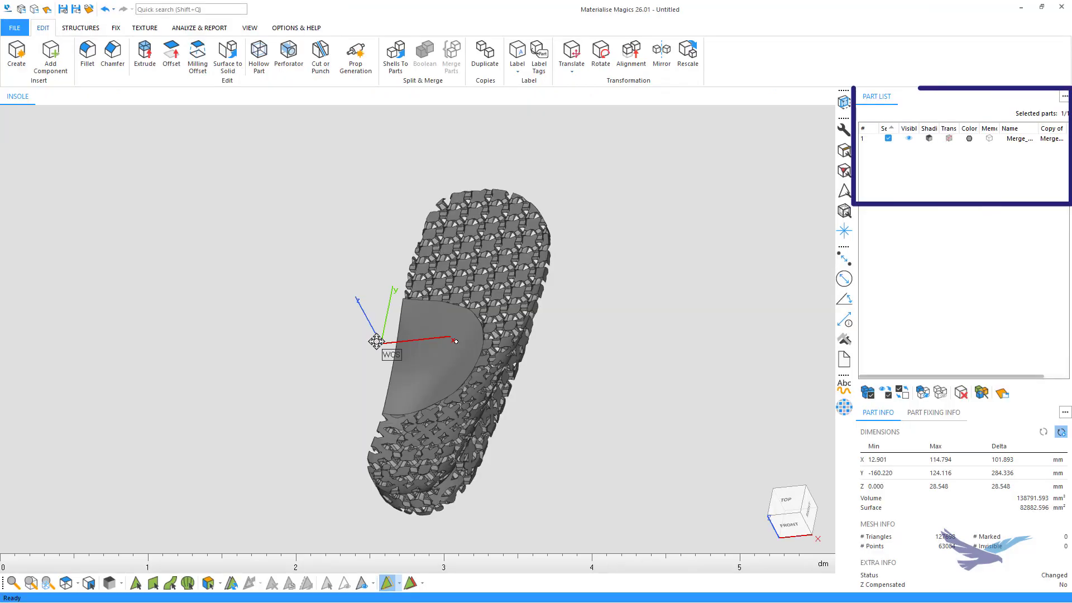